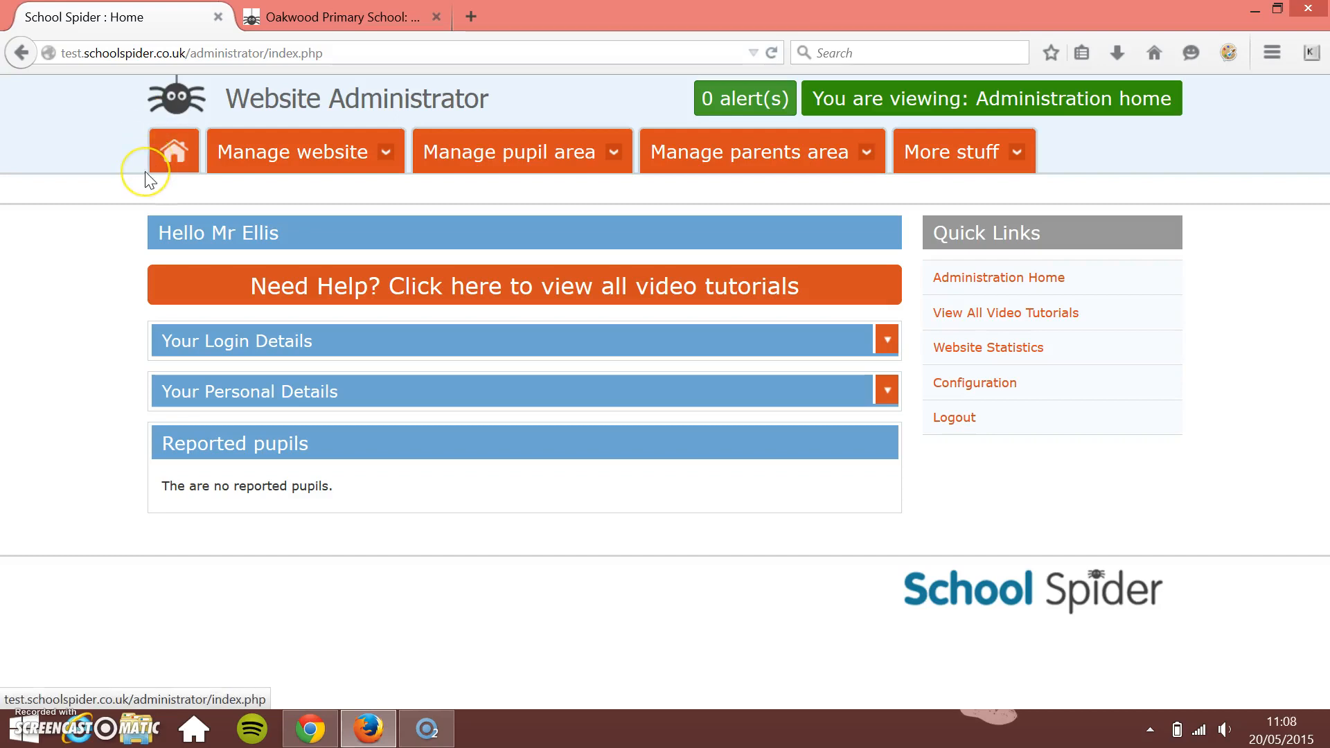
mouse_move(148, 306)
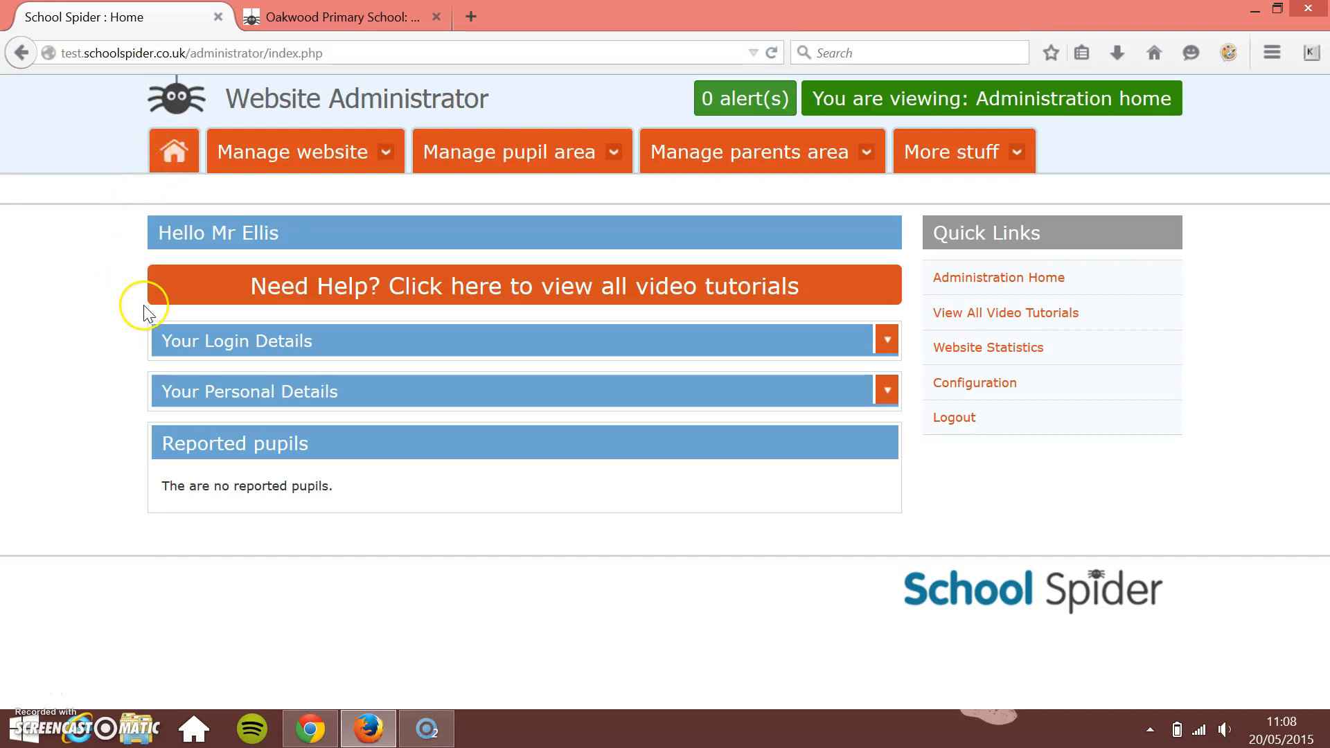
mouse_move(280, 136)
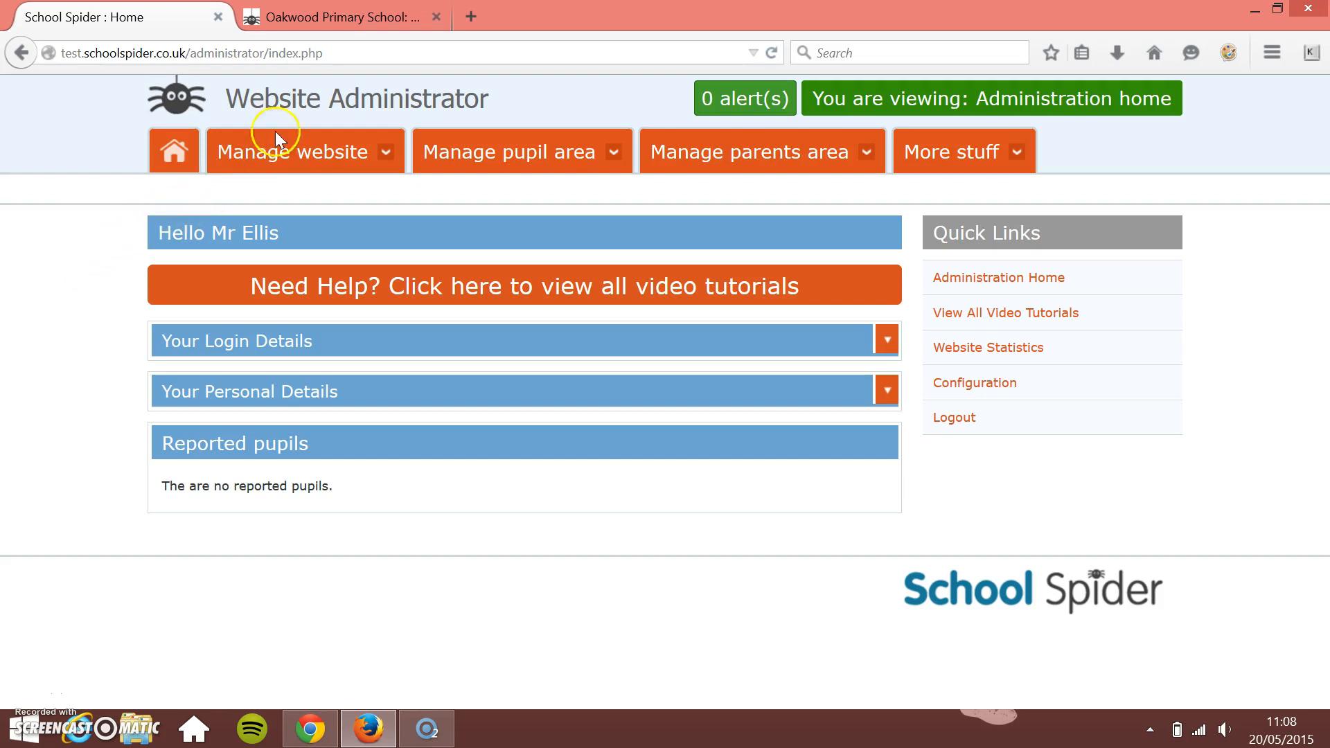
Step: On the Oakwood Primary School website, scroll down to the May 2015 school calendar
click(339, 16)
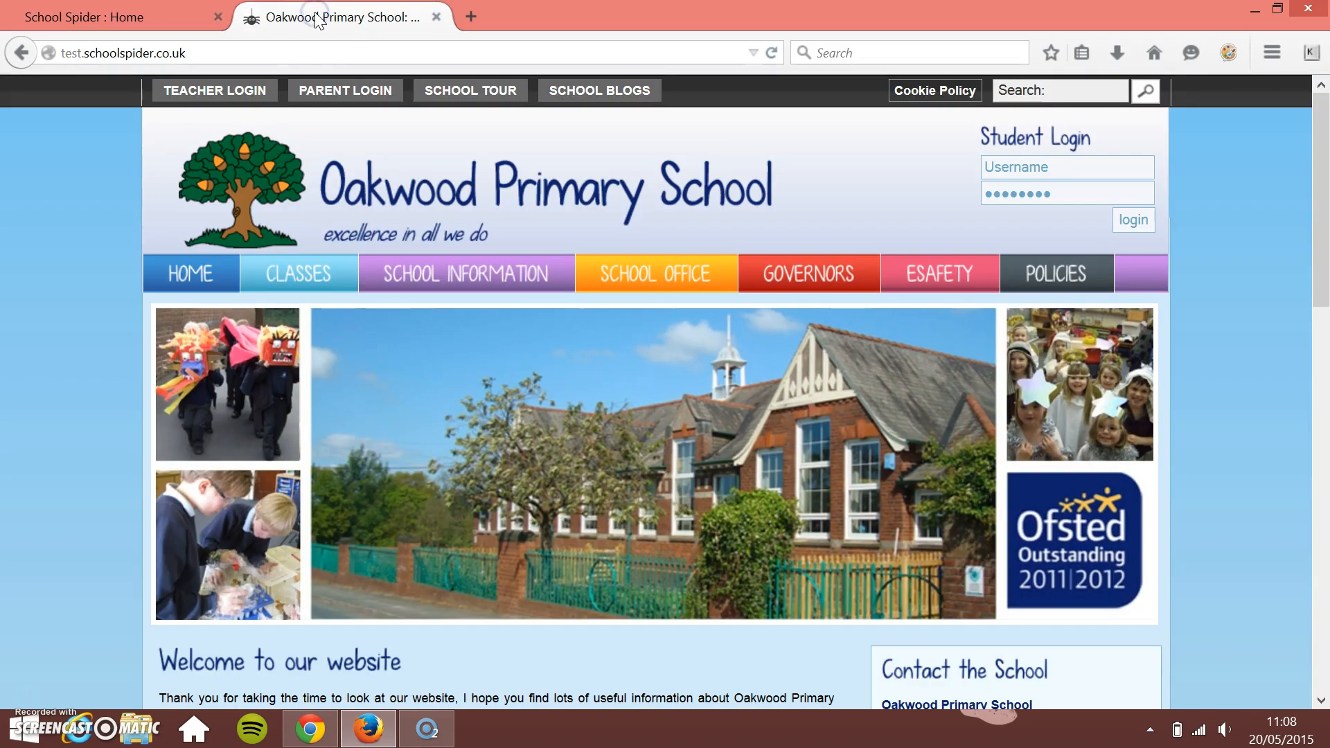
scroll(down, 3)
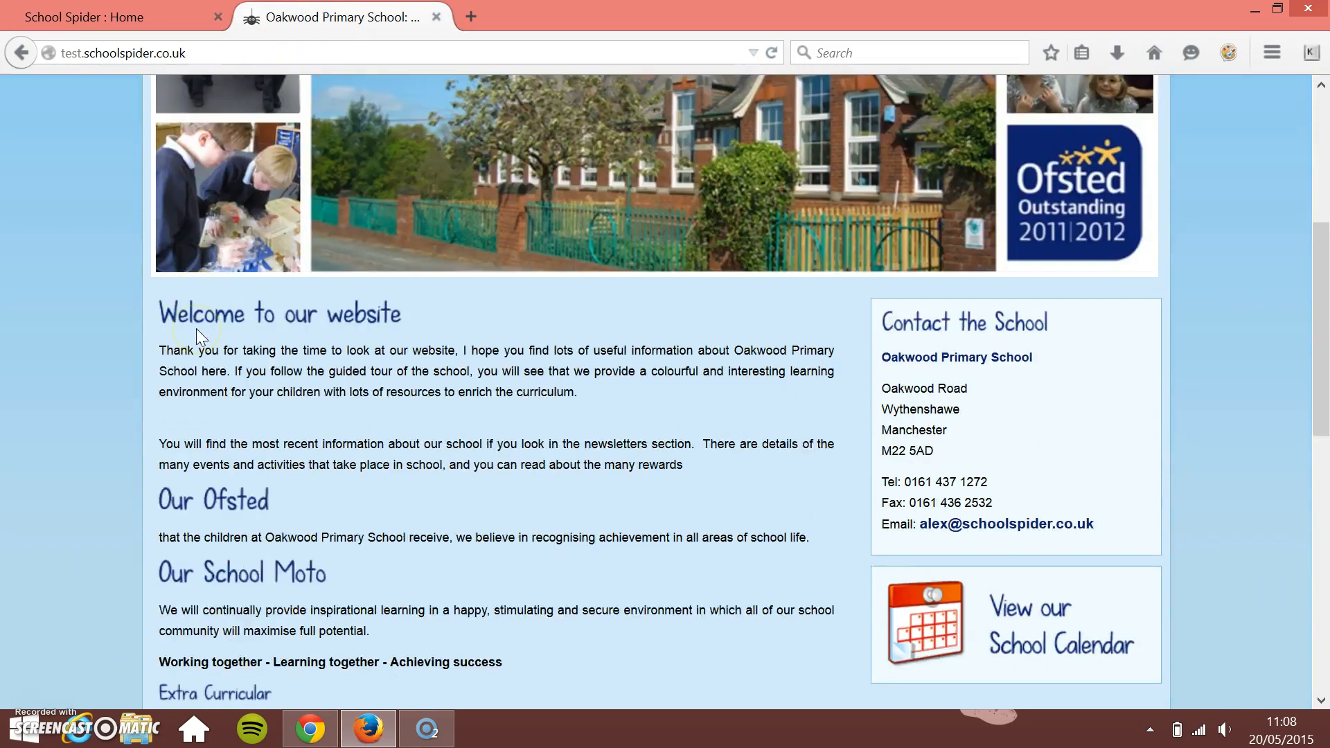
scroll(down, 3)
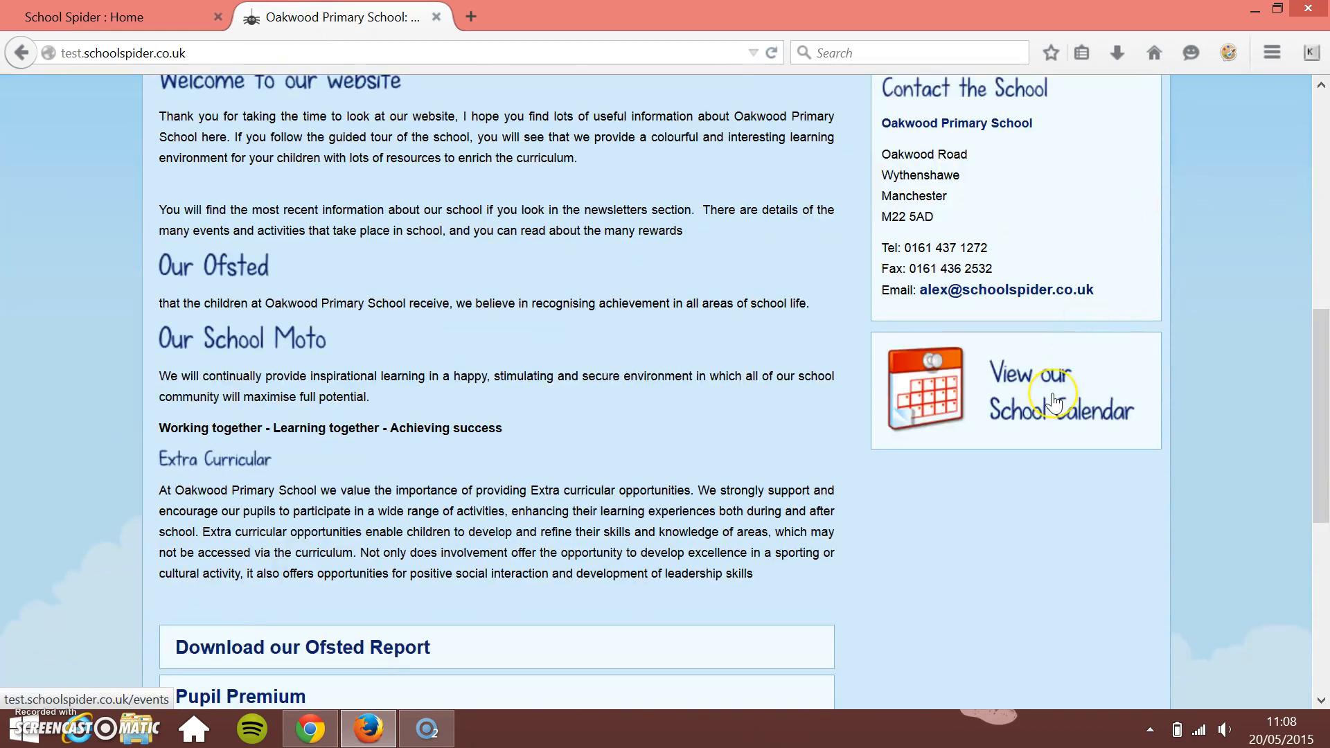
scroll(down, 3)
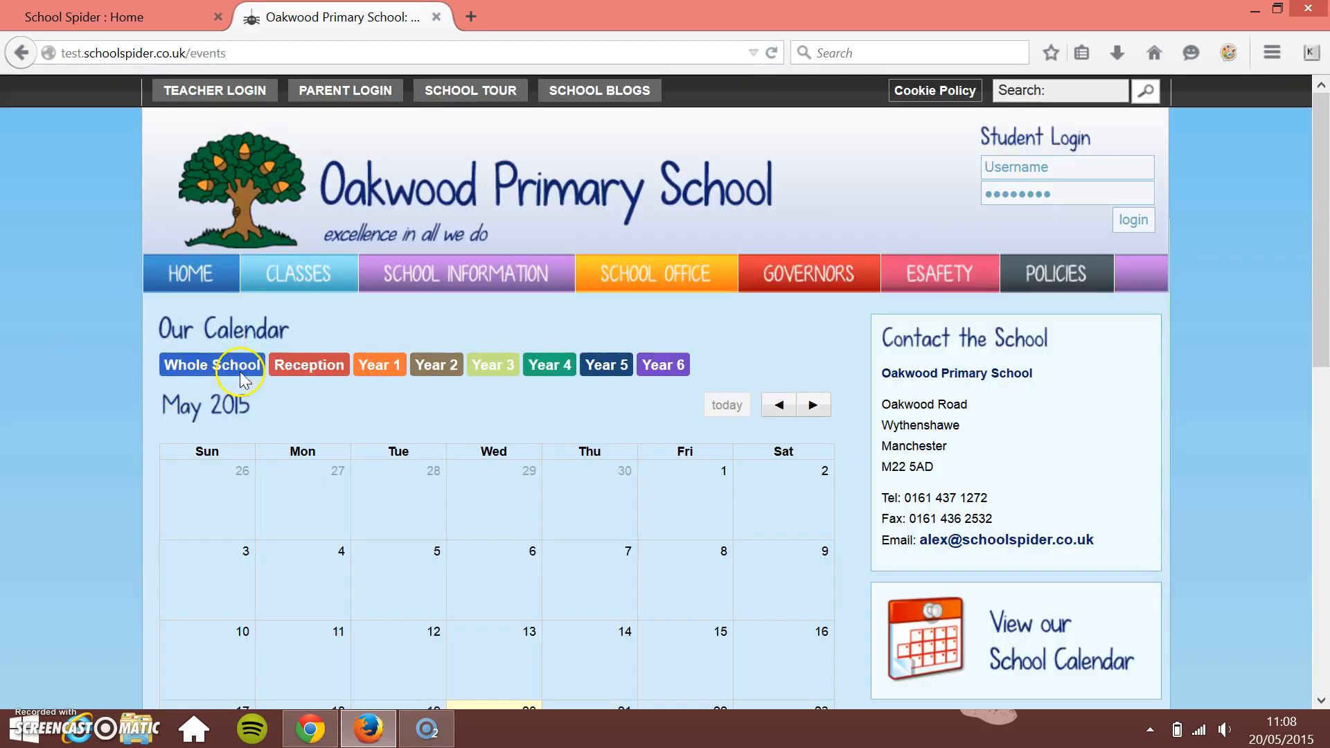
scroll(down, 3)
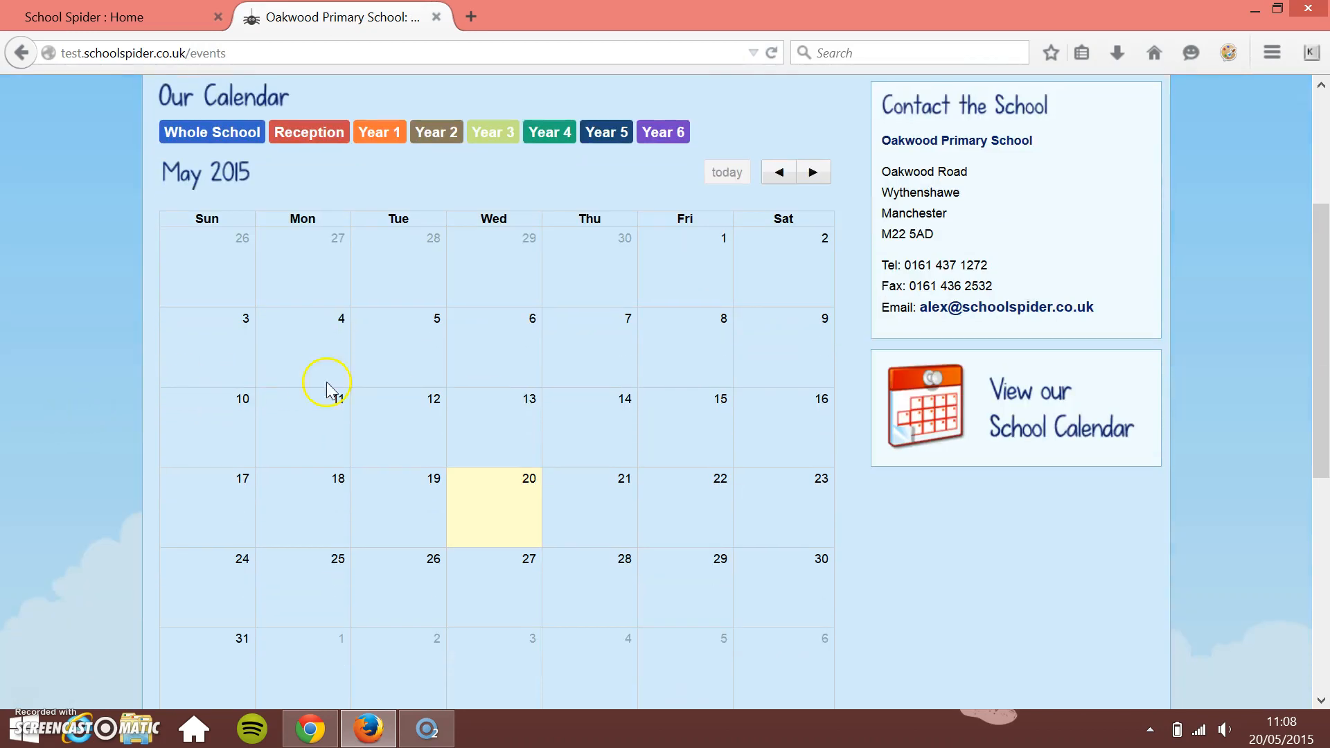
mouse_move(89, 110)
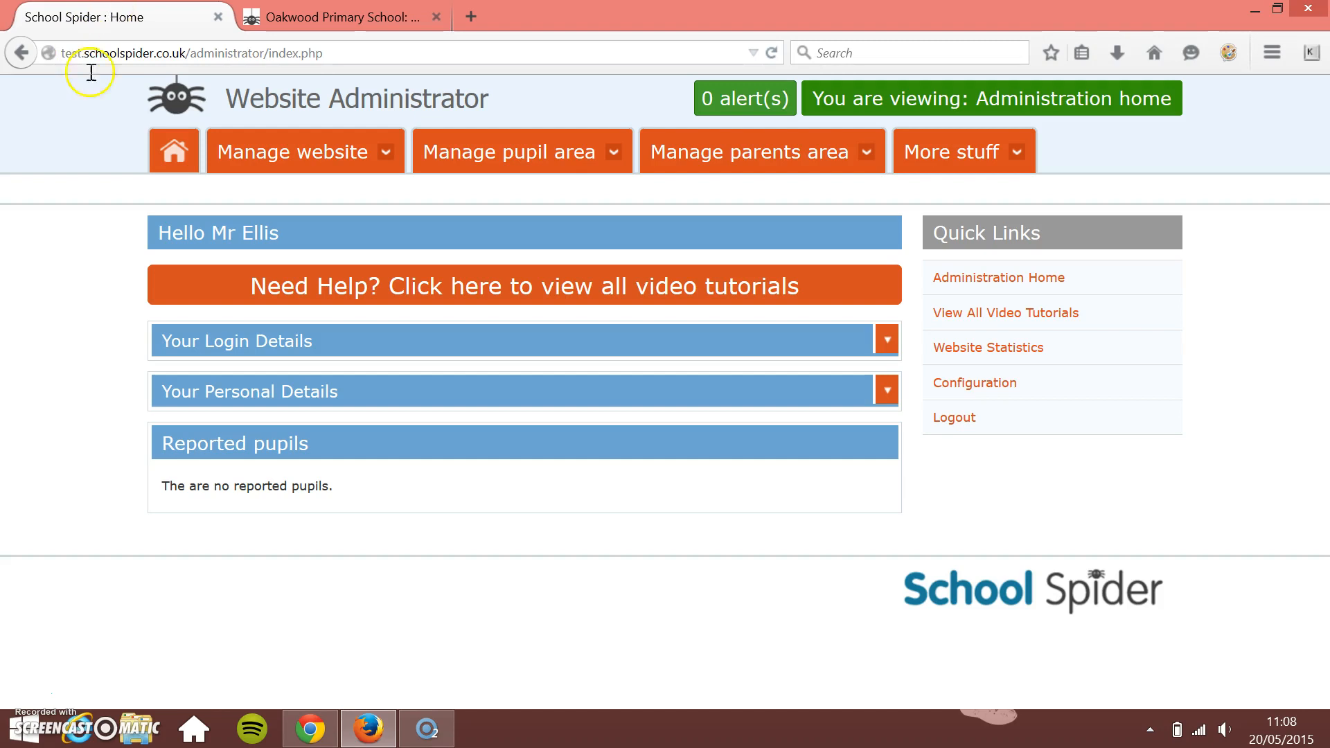
mouse_move(349, 151)
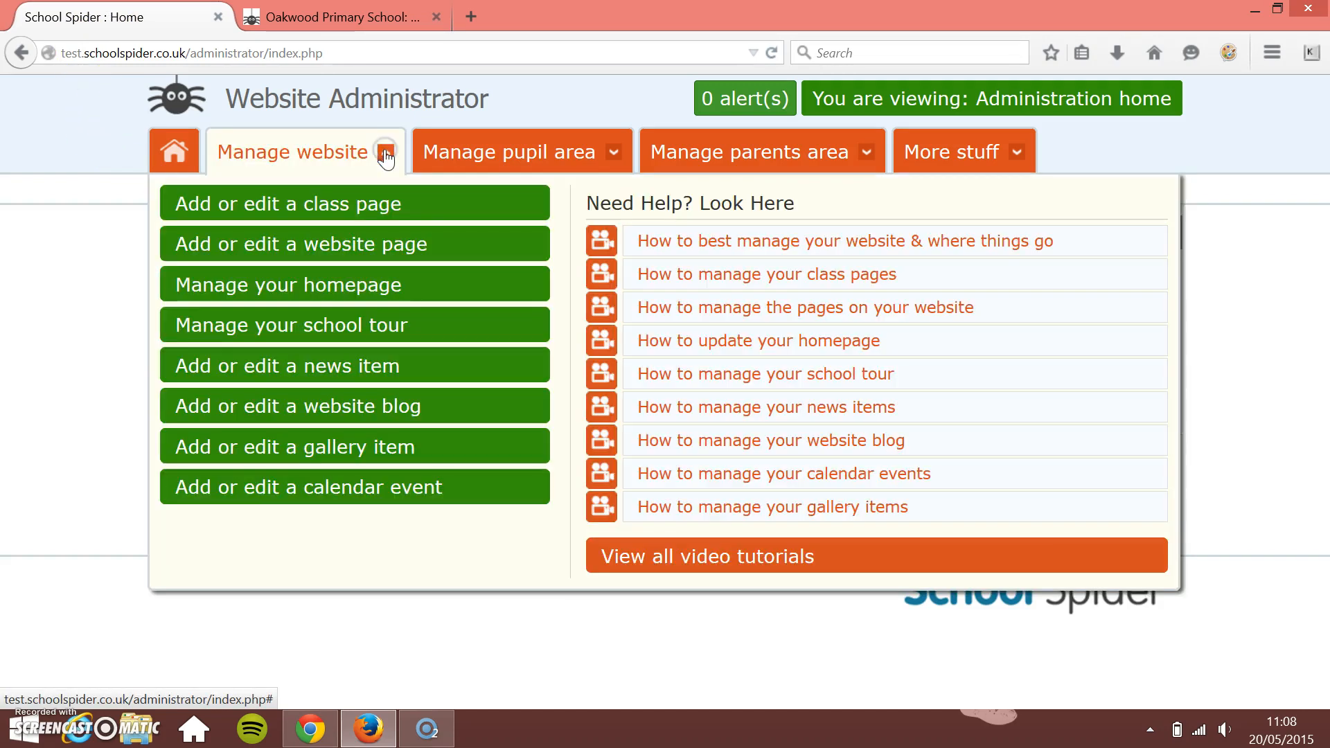
mouse_move(355, 366)
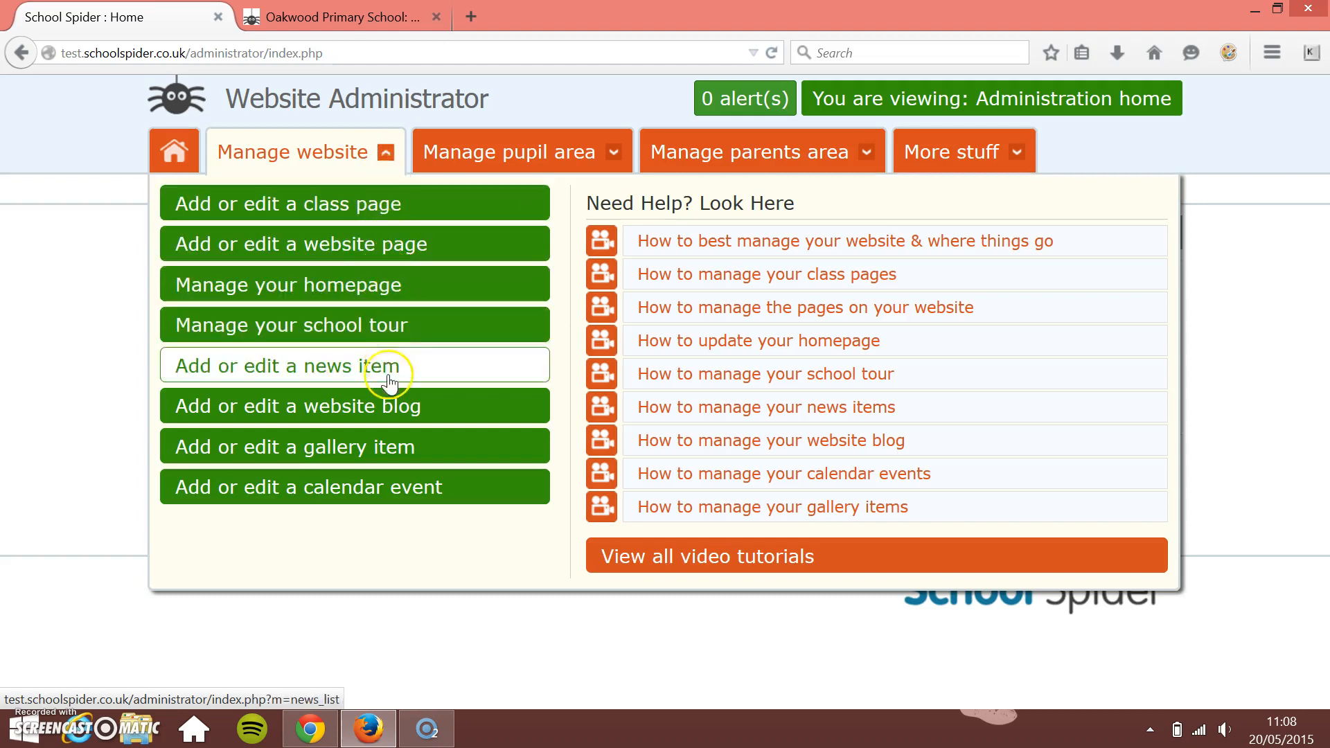
mouse_move(340, 487)
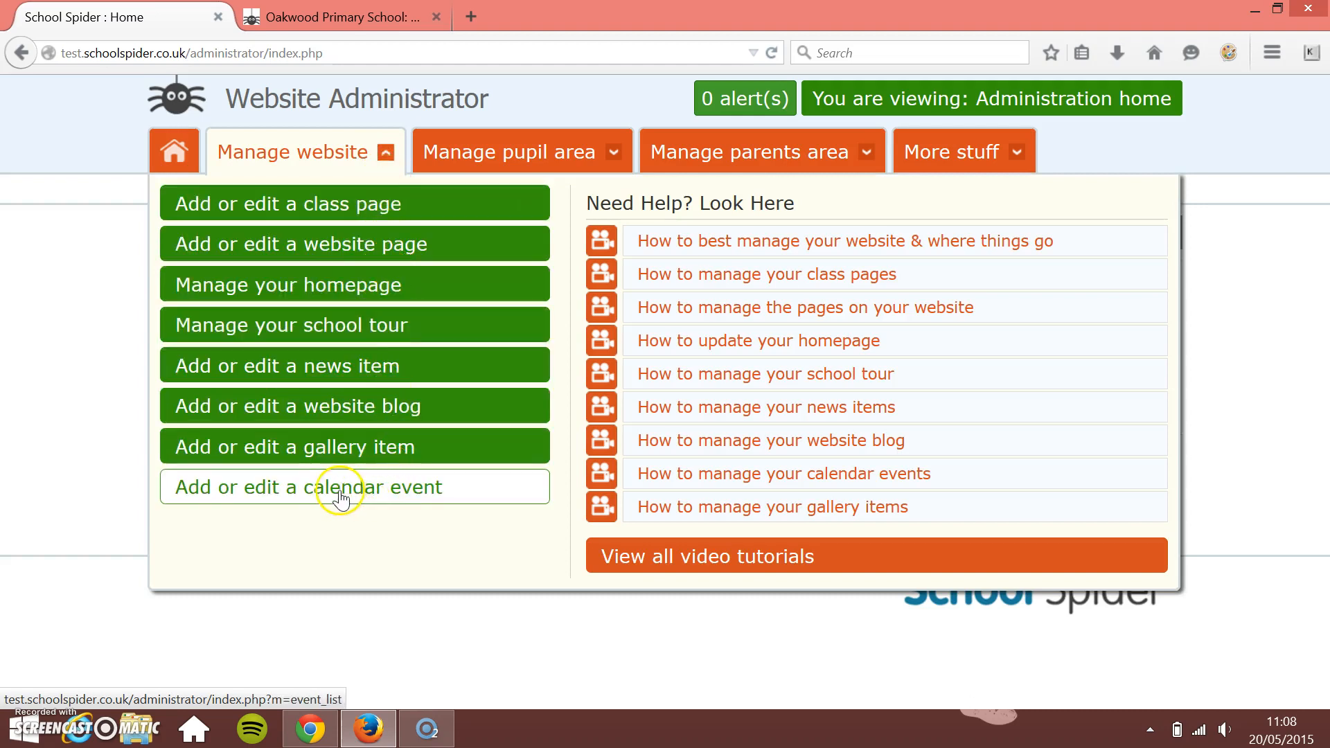
Step: Open 'Add or edit a calendar event' from School Spider's Manage website menu
click(354, 487)
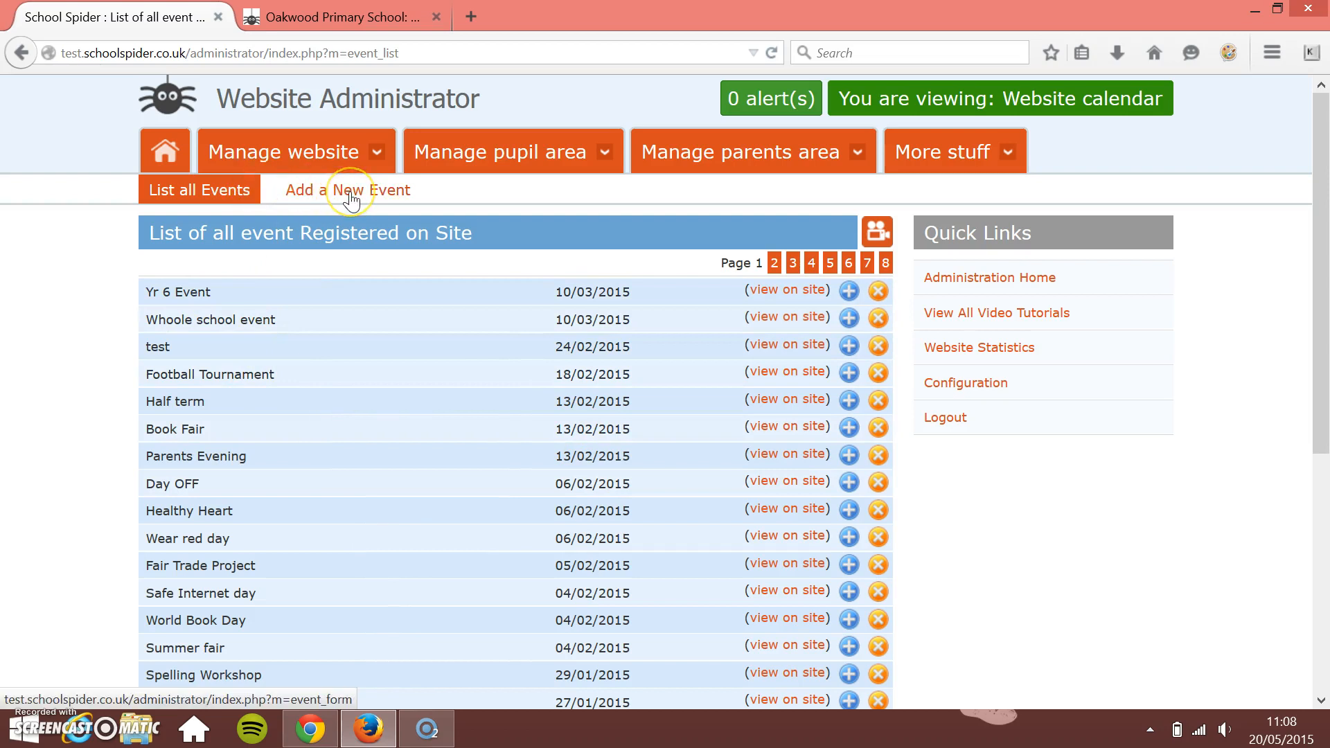
Step: Add a new event titled 'Sports day', leaving the class dropdown unchanged
click(347, 189)
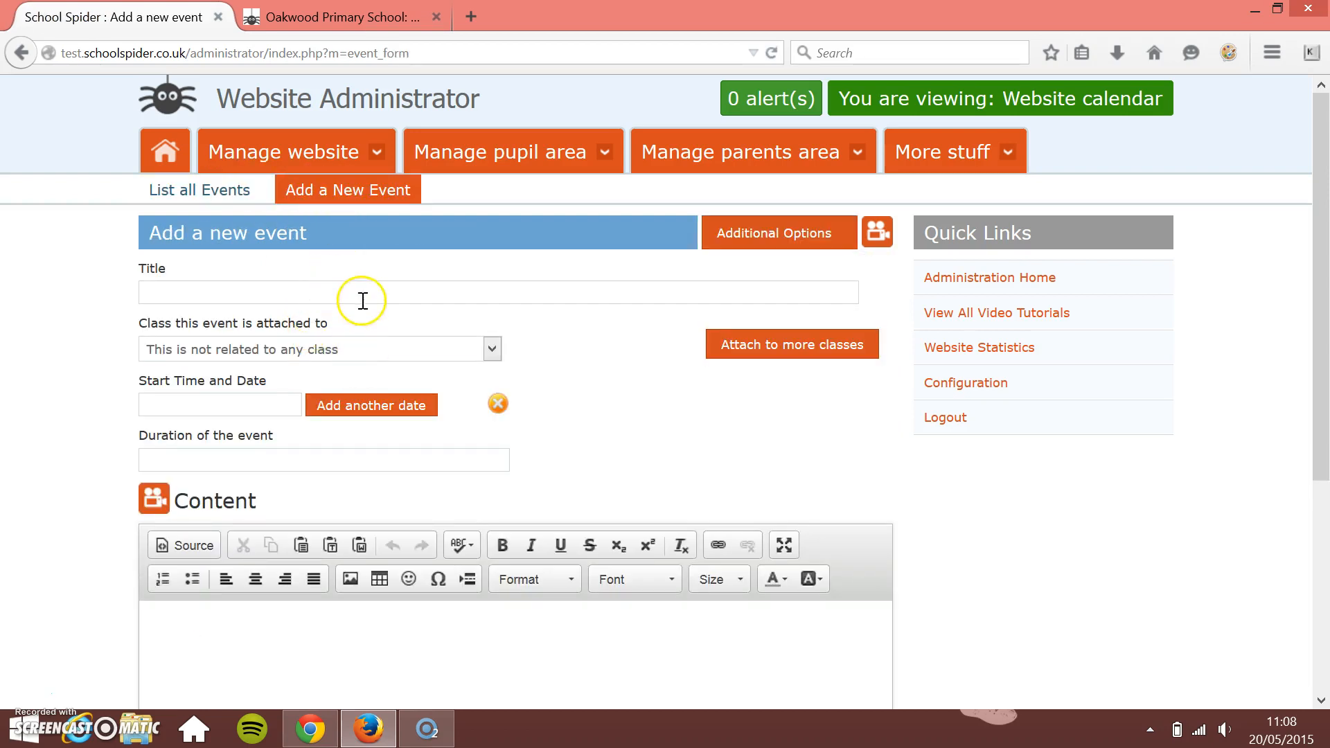
text(S)
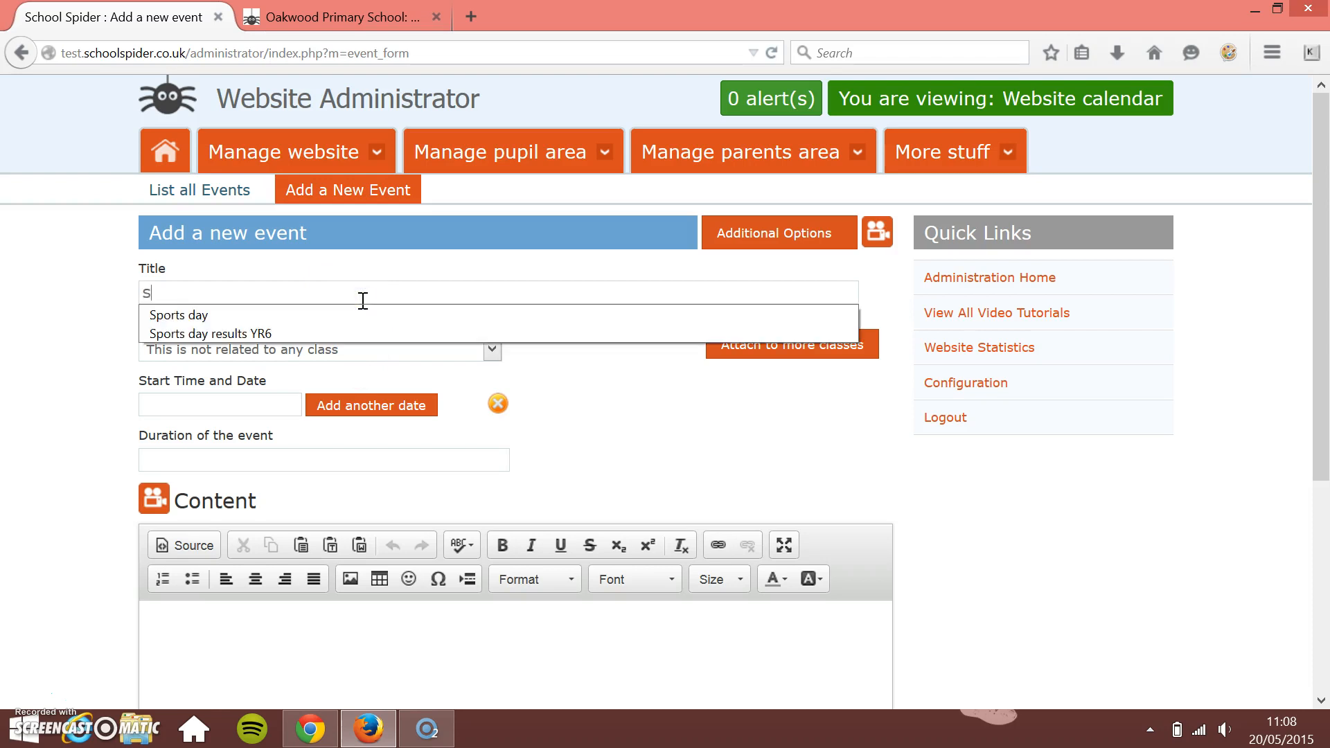
text(ports day)
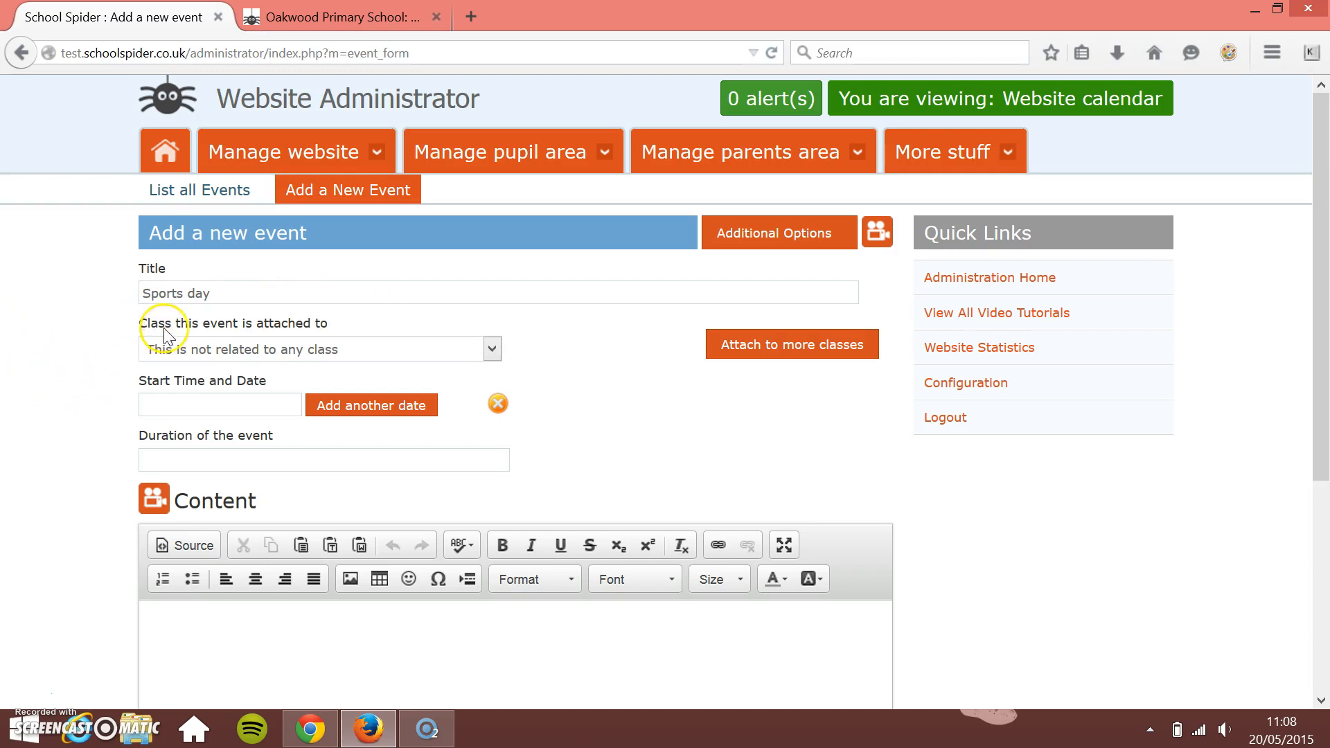
mouse_move(181, 356)
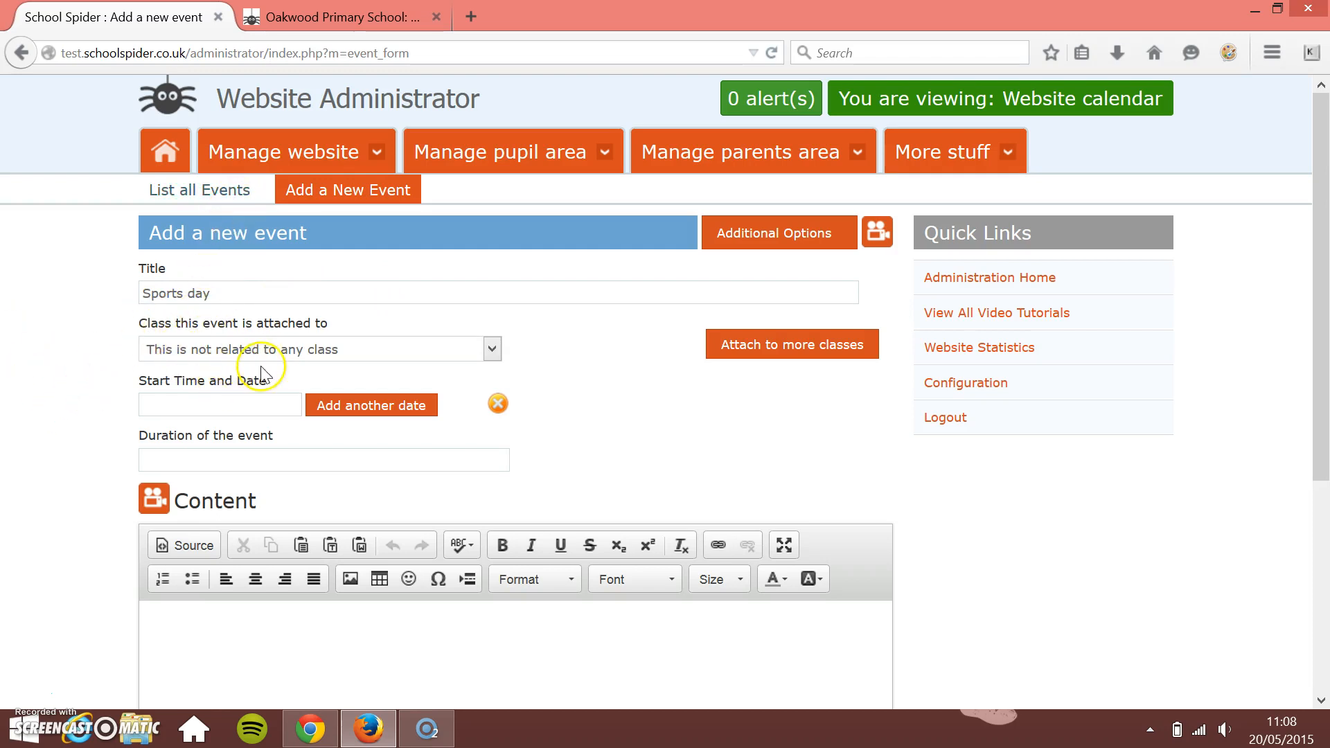
mouse_move(267, 349)
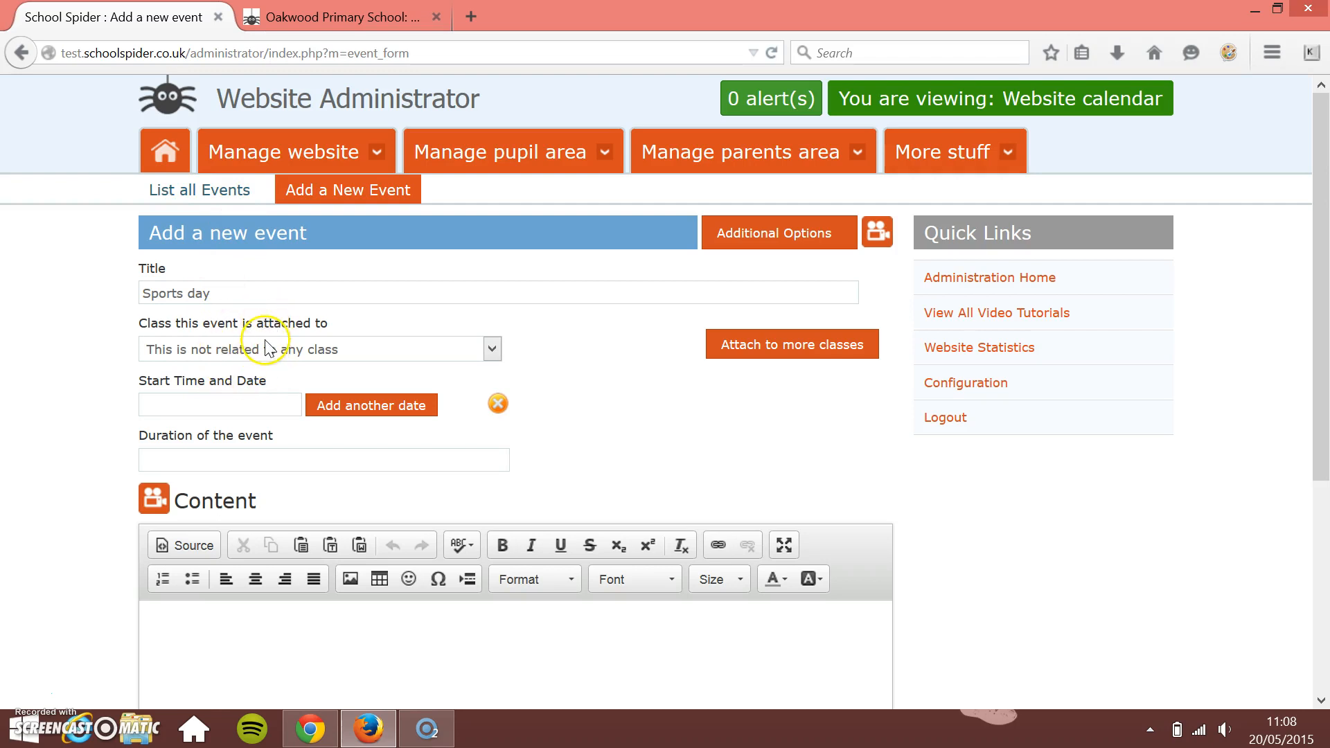
click(491, 348)
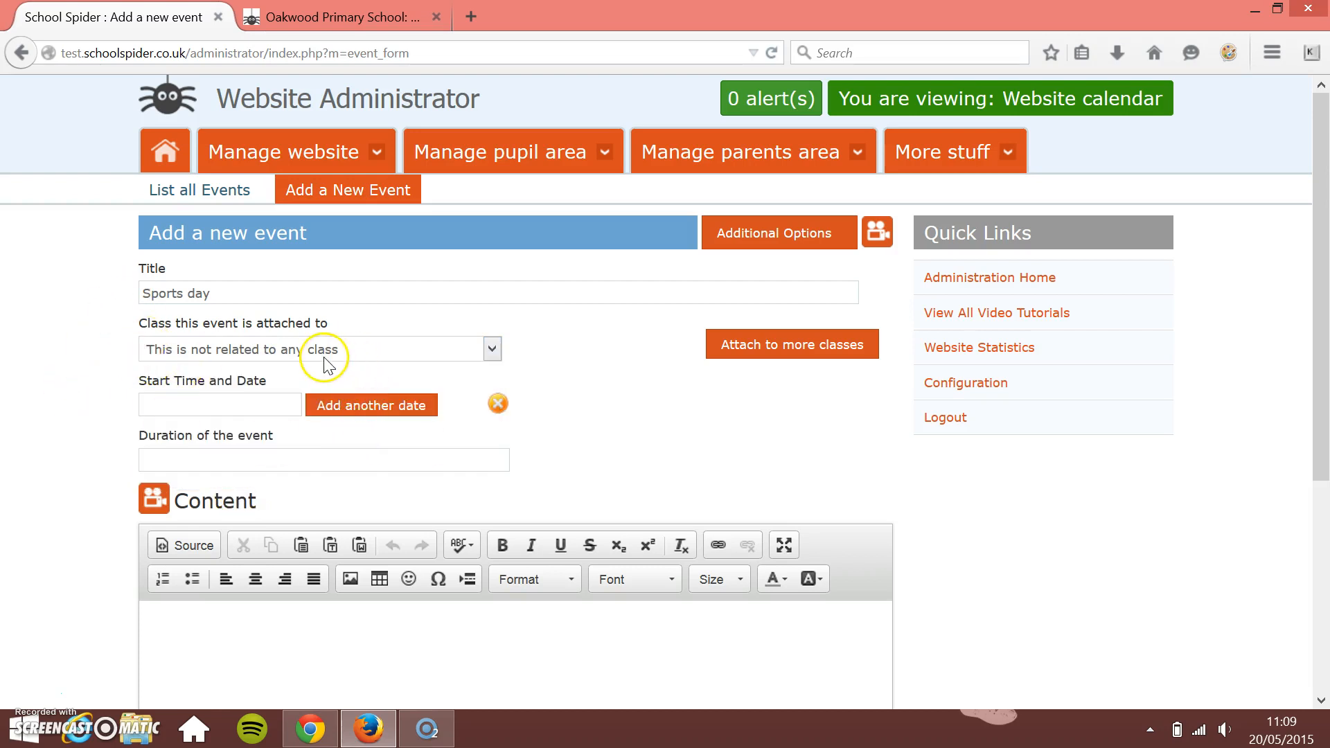
mouse_move(146, 360)
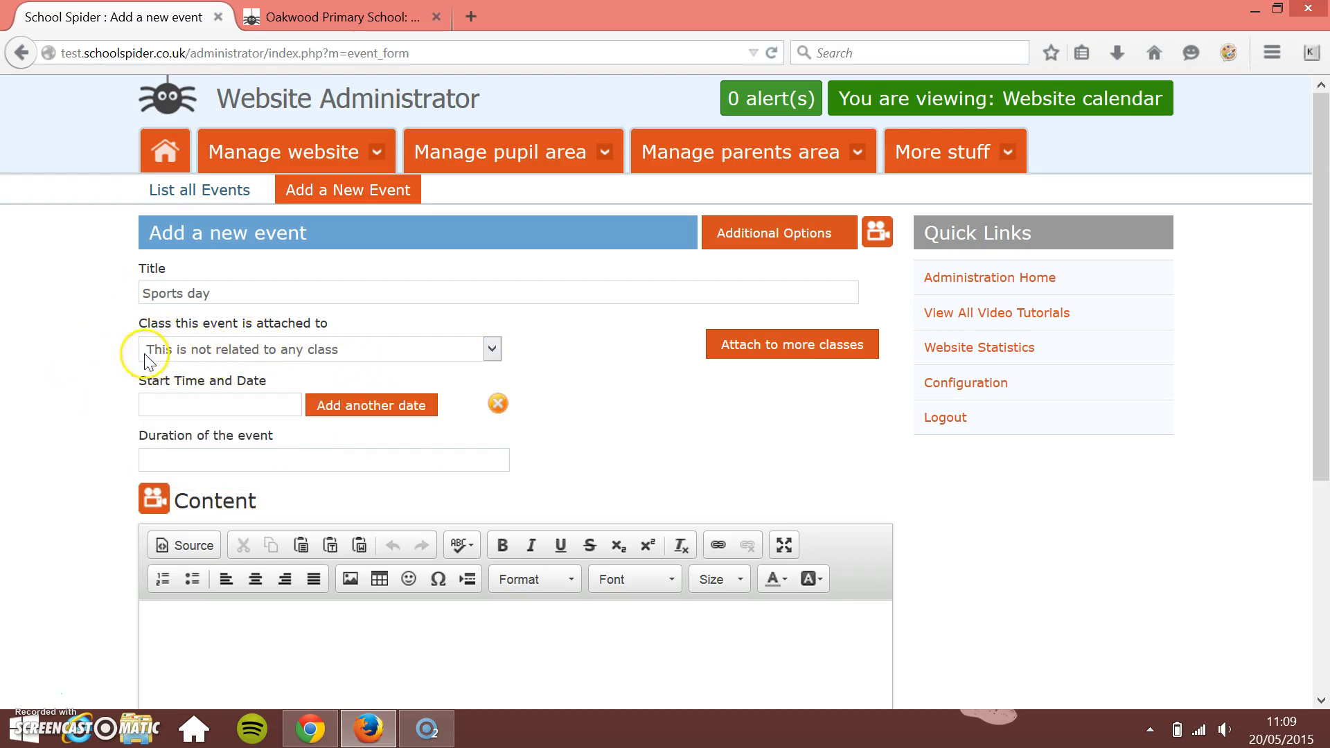
Step: Set the Sports day start time and date to 9:00 on 21 May 2015
click(220, 404)
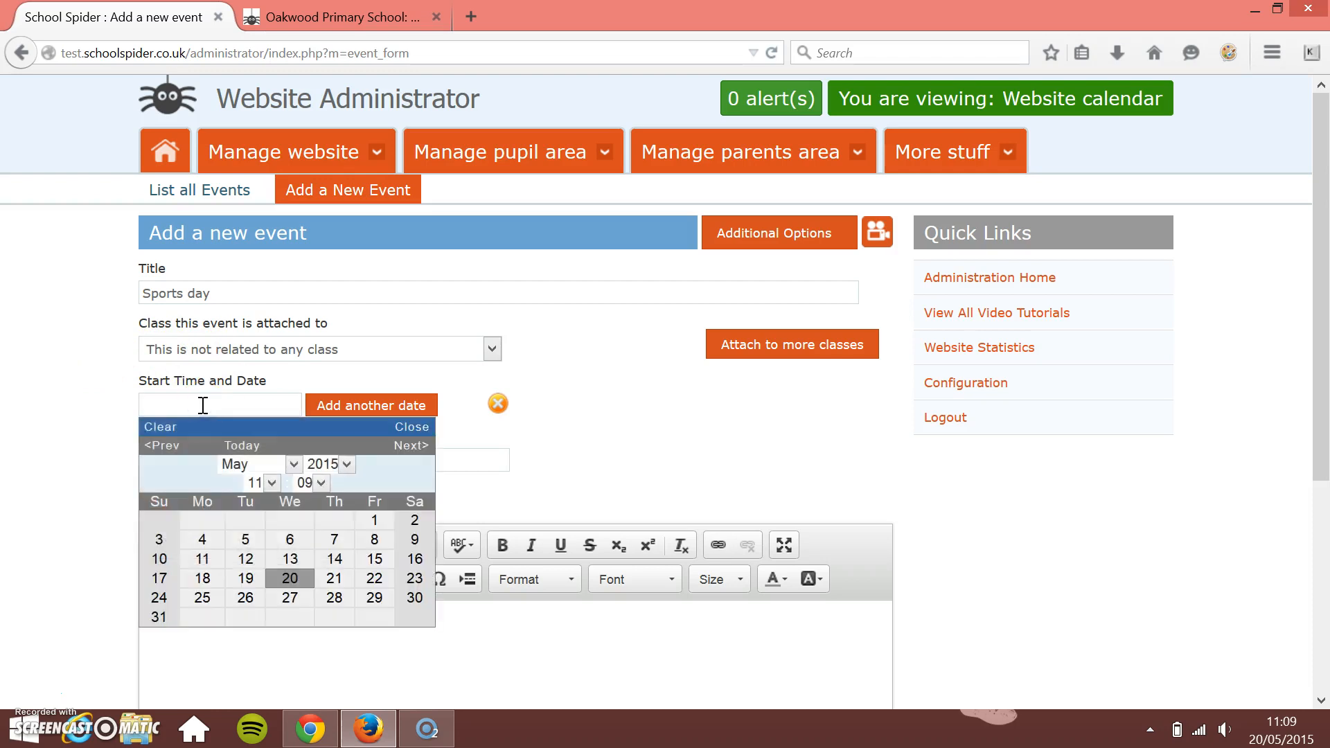
mouse_move(317, 537)
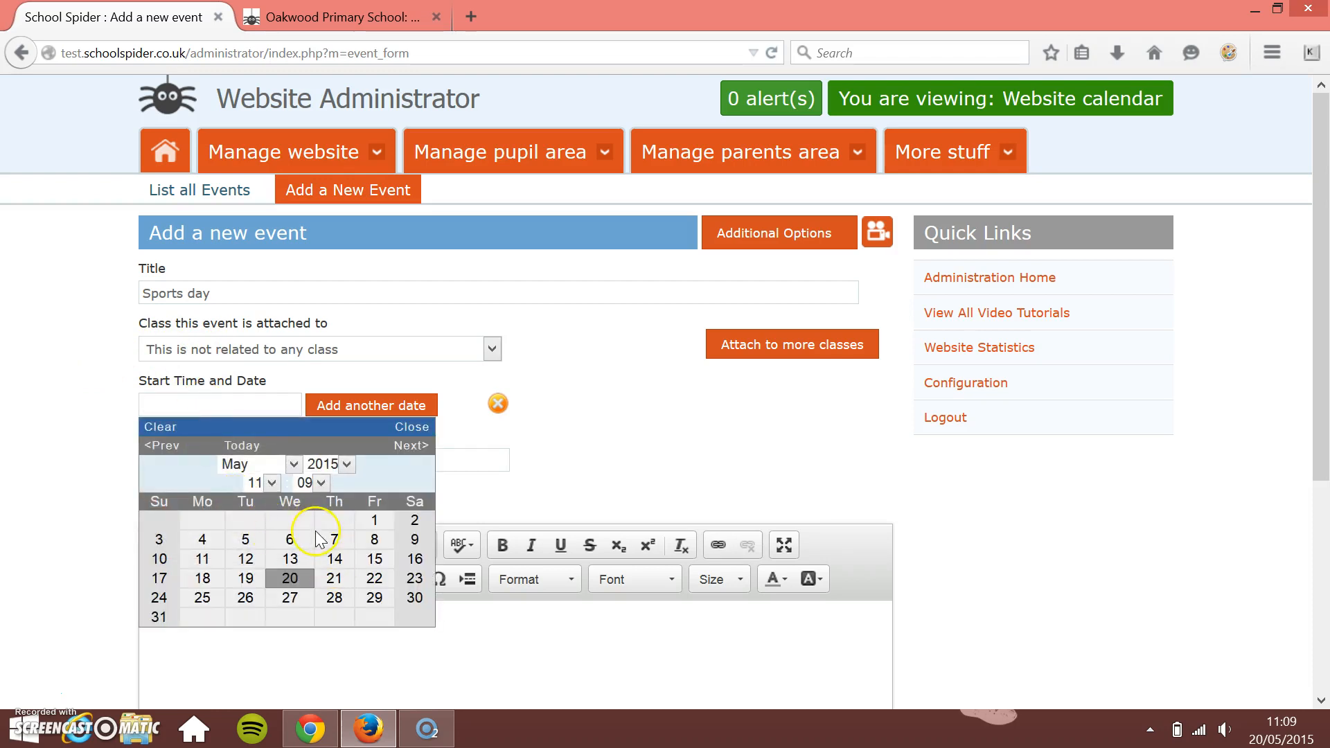
mouse_move(271, 486)
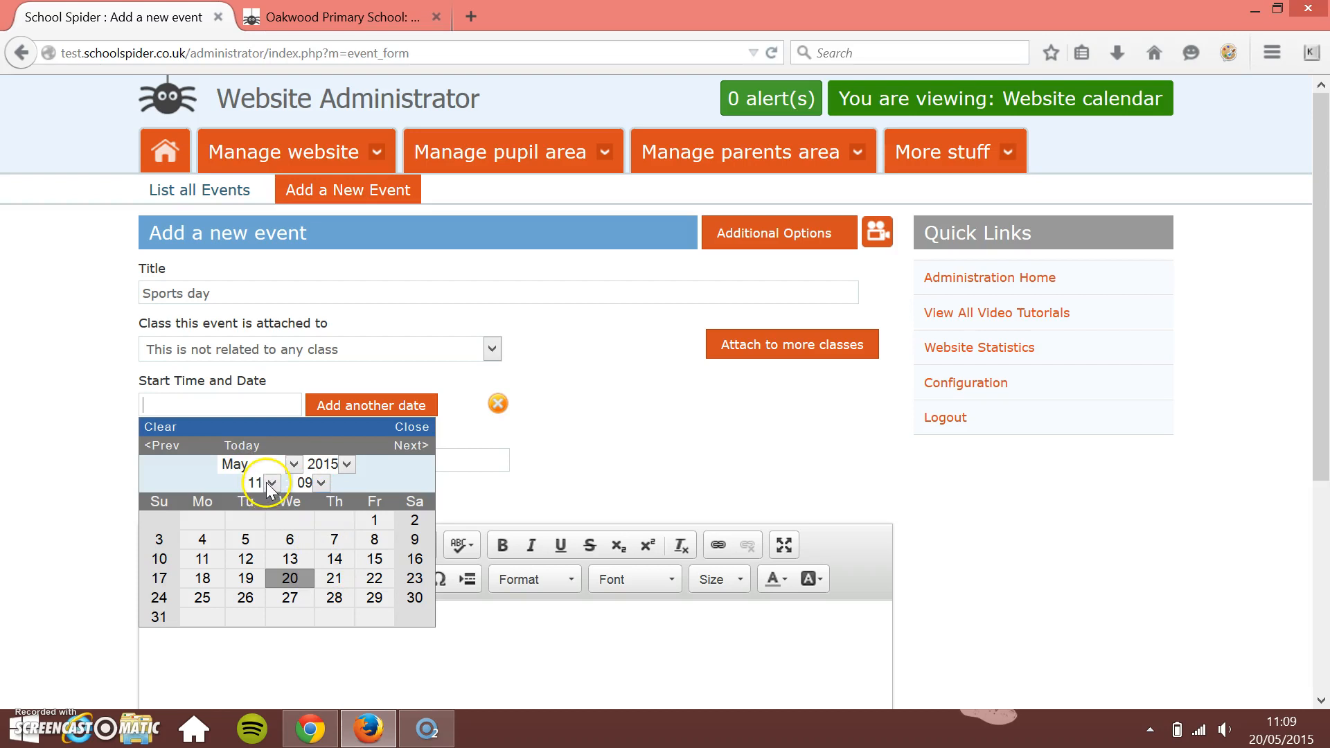
click(272, 483)
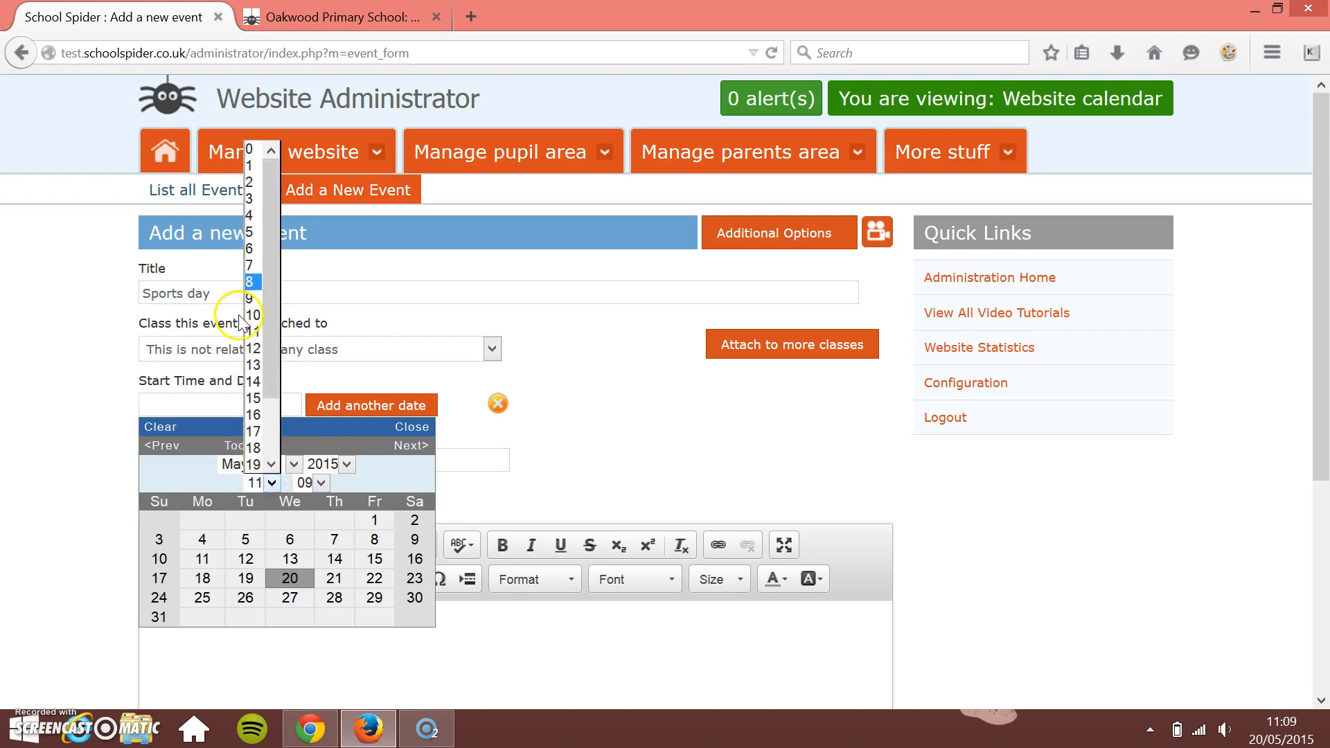
click(250, 298)
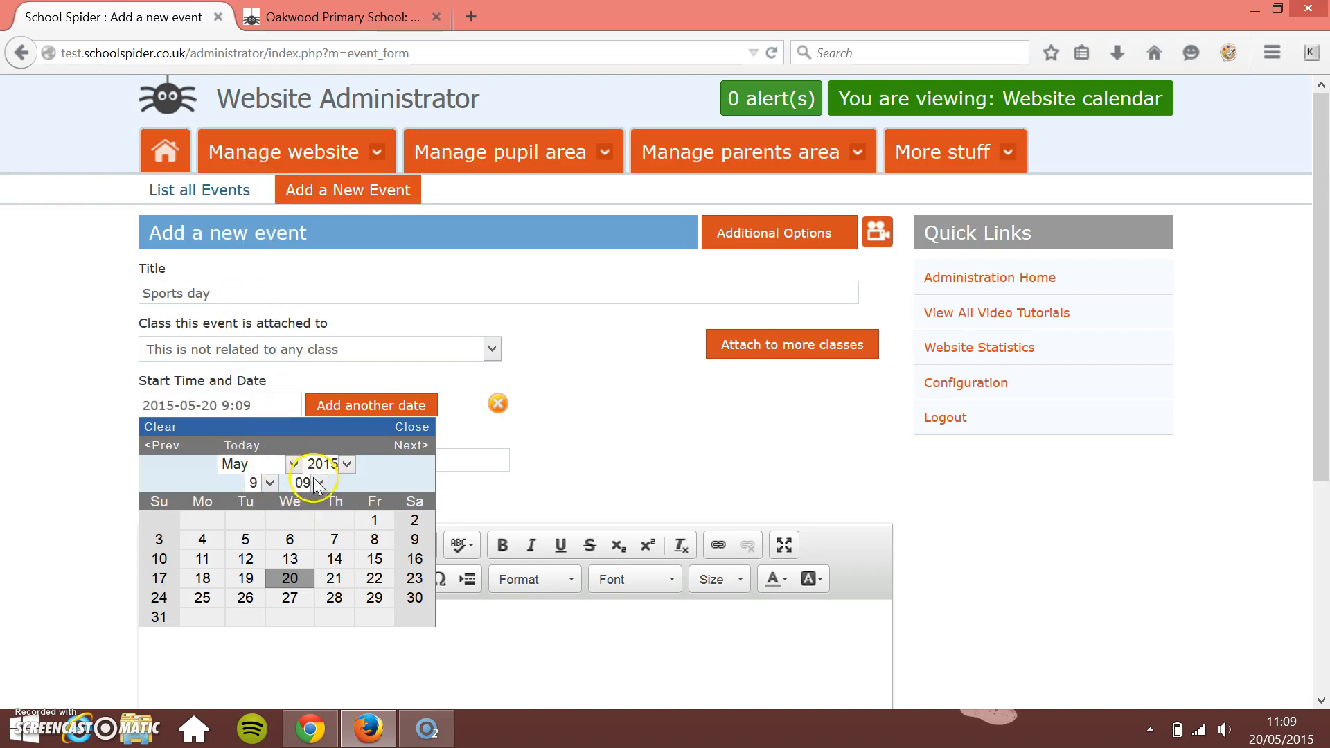
click(320, 482)
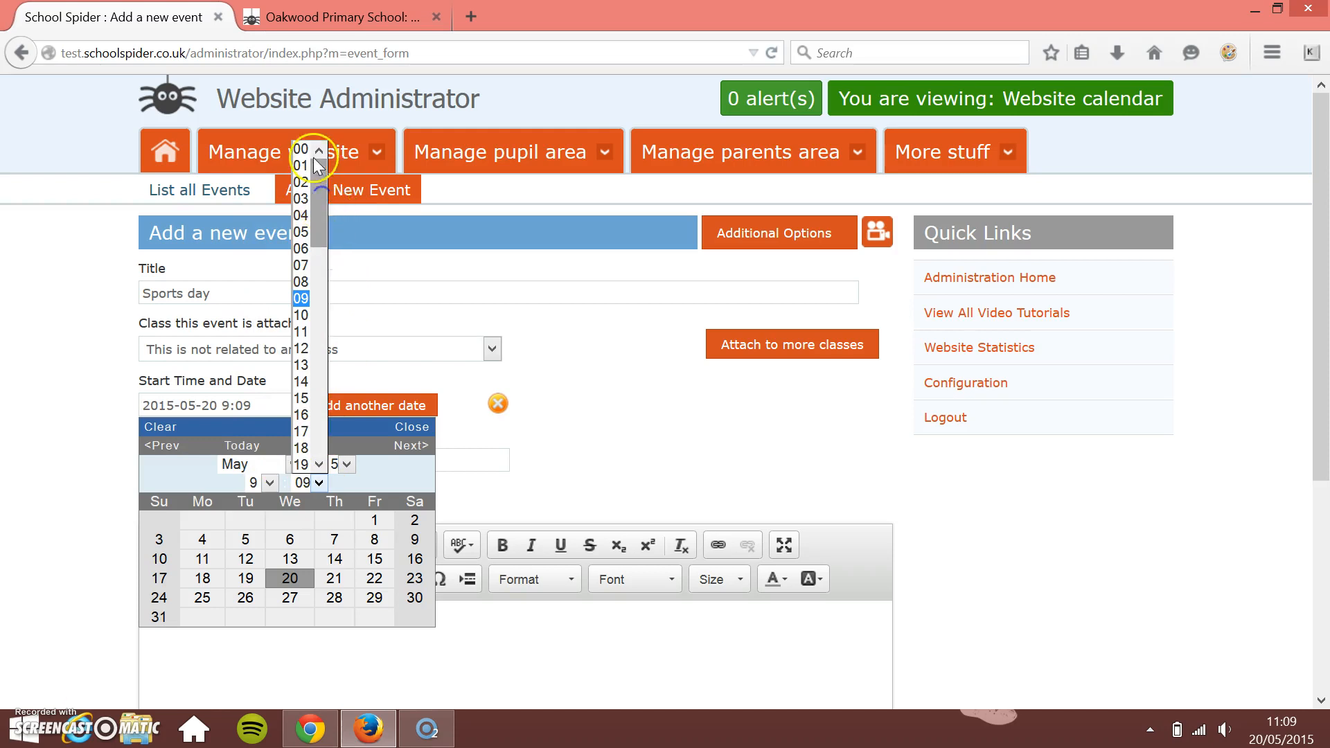
click(300, 147)
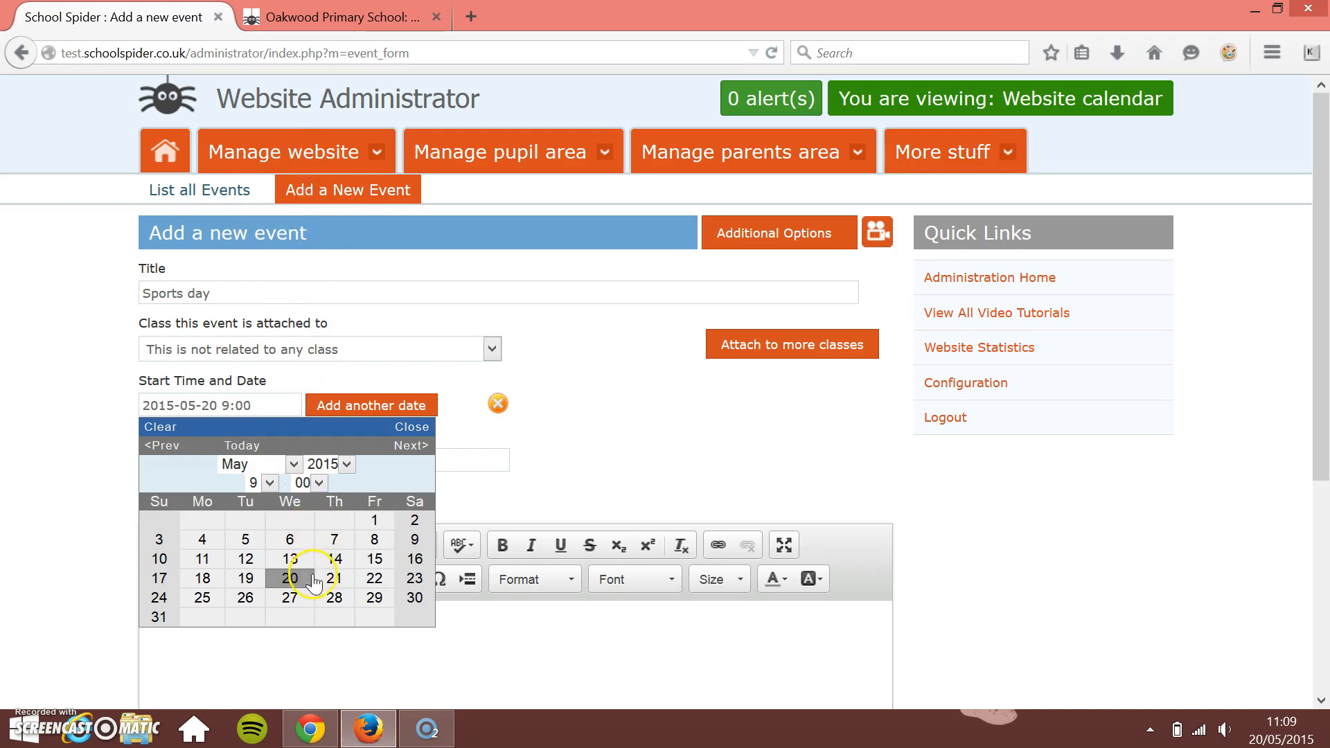
mouse_move(333, 585)
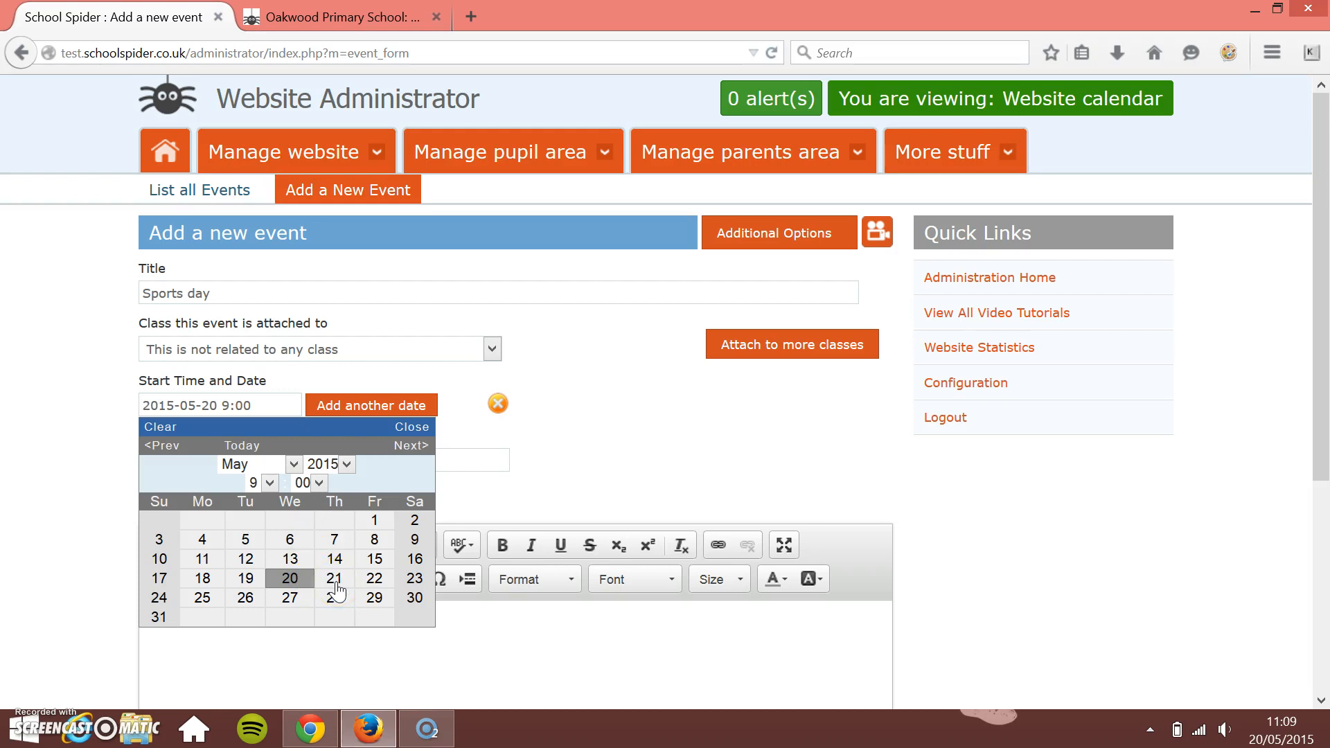
click(333, 578)
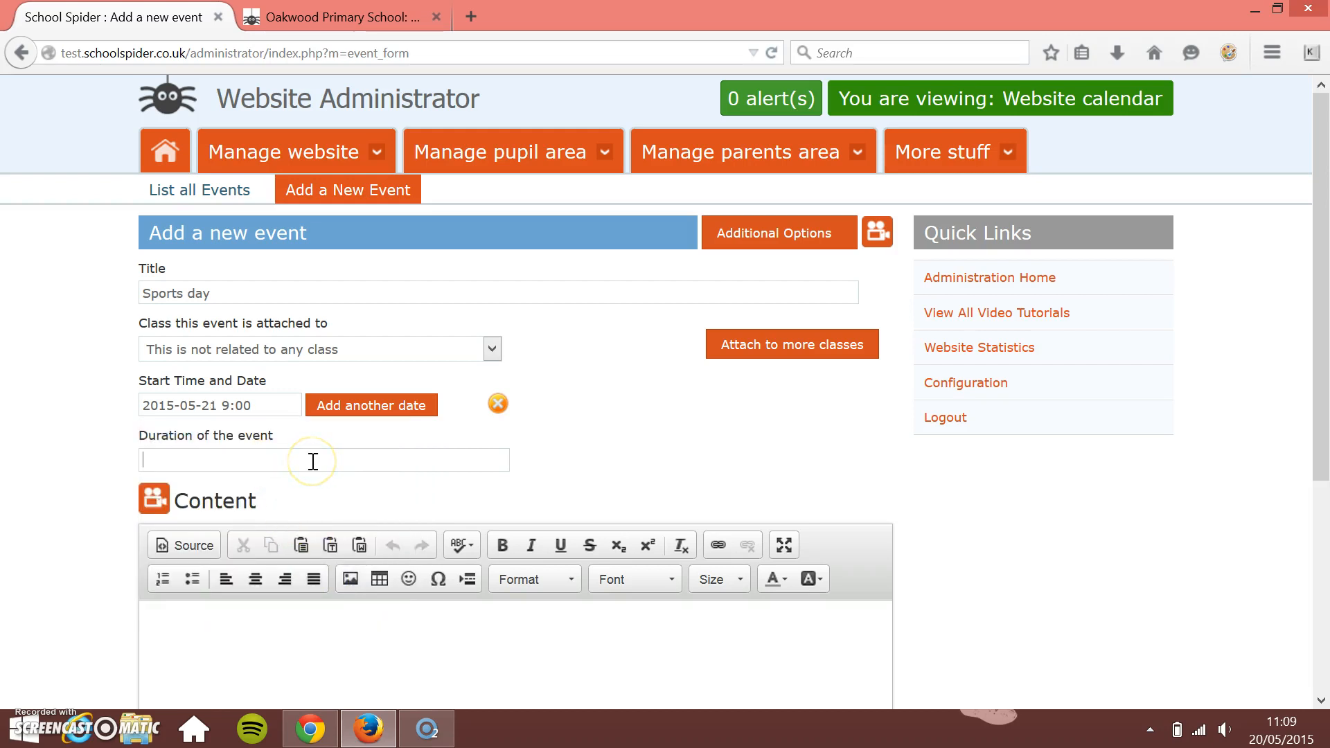
mouse_move(312, 460)
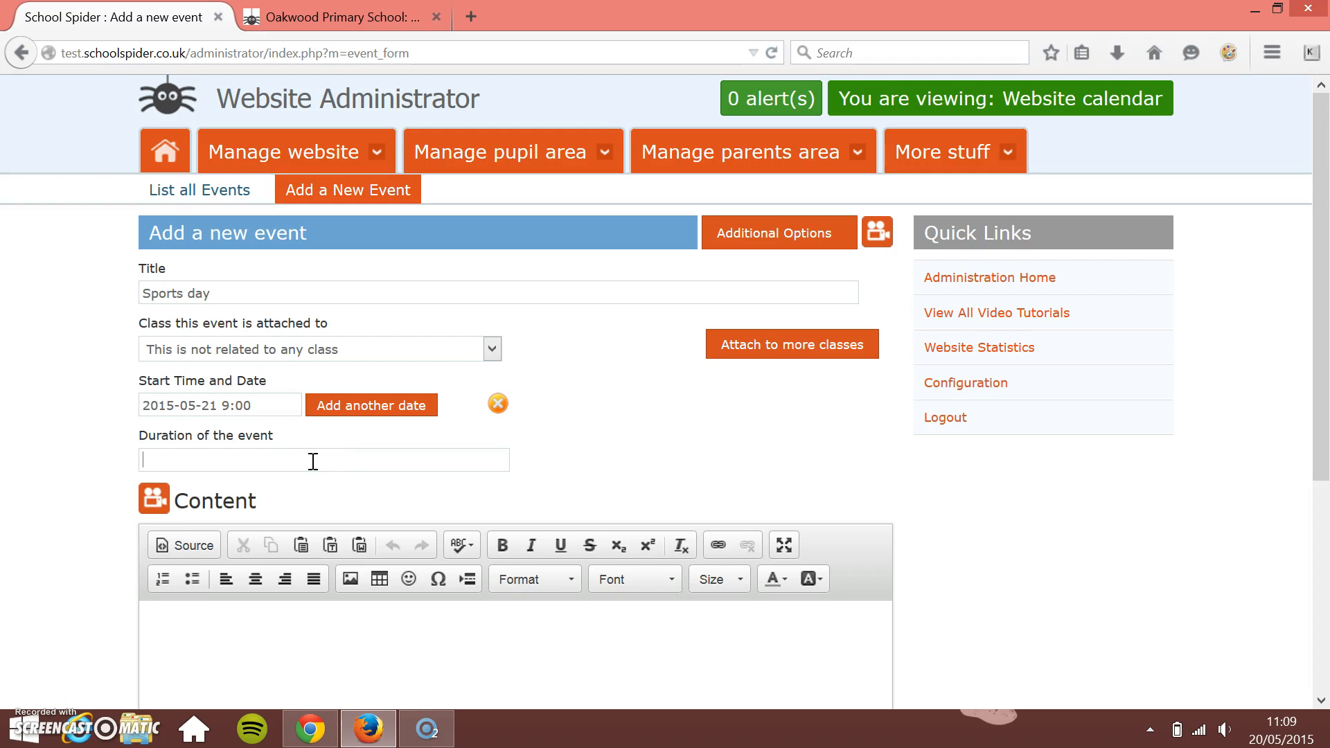
Step: Replace the event duration text with '4 hours'
text(4 hours)
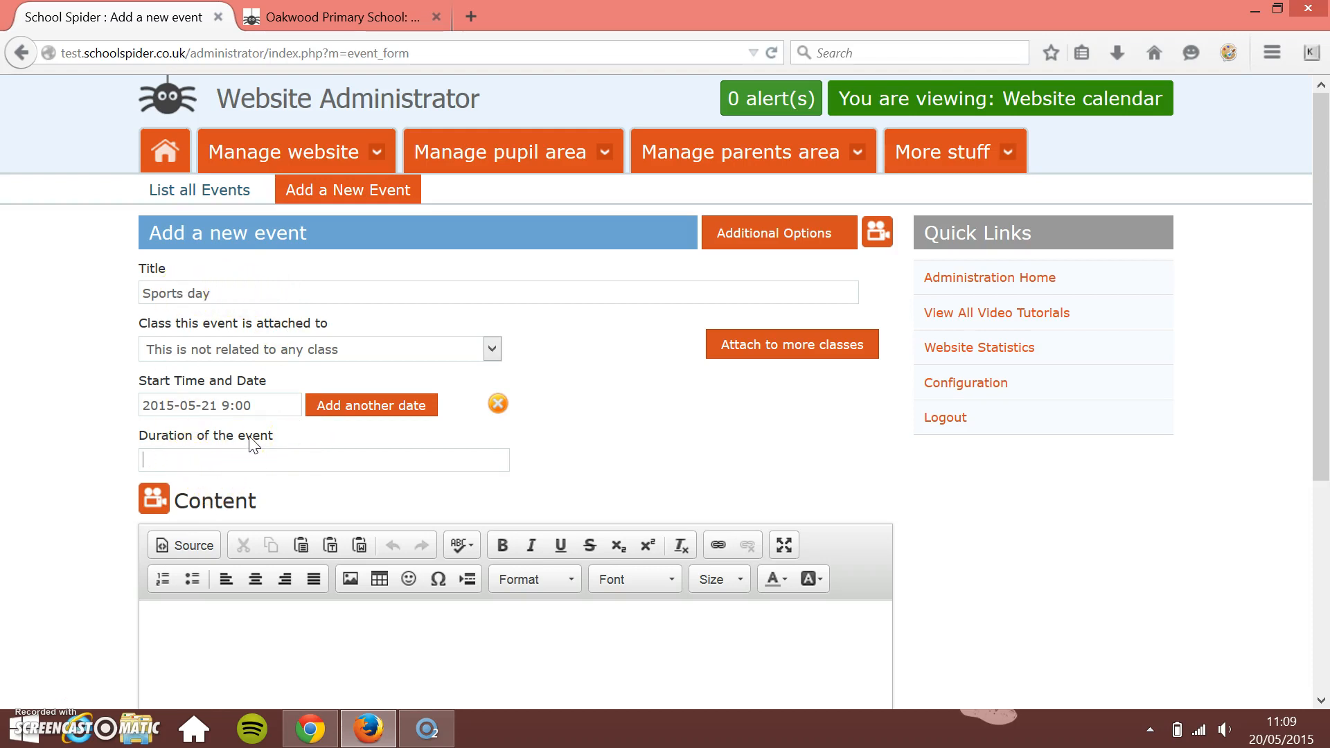
text(1 week)
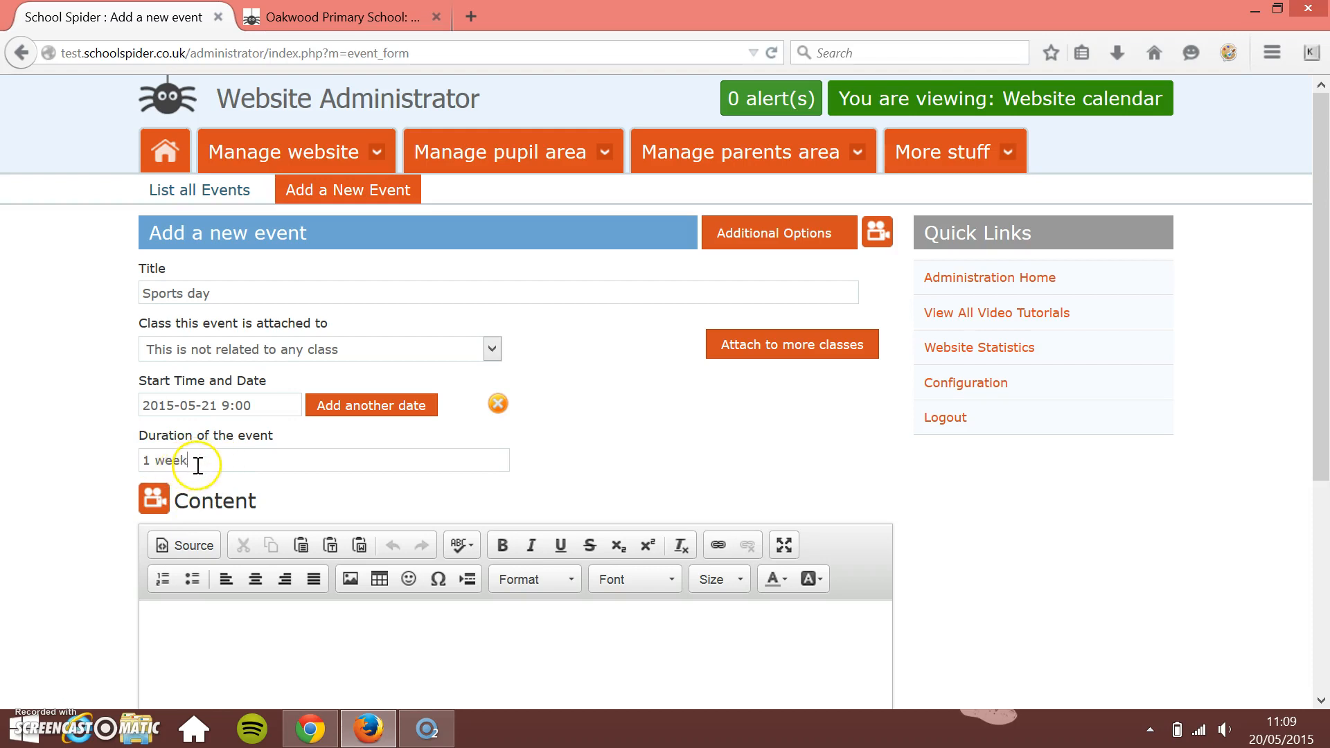
mouse_move(194, 499)
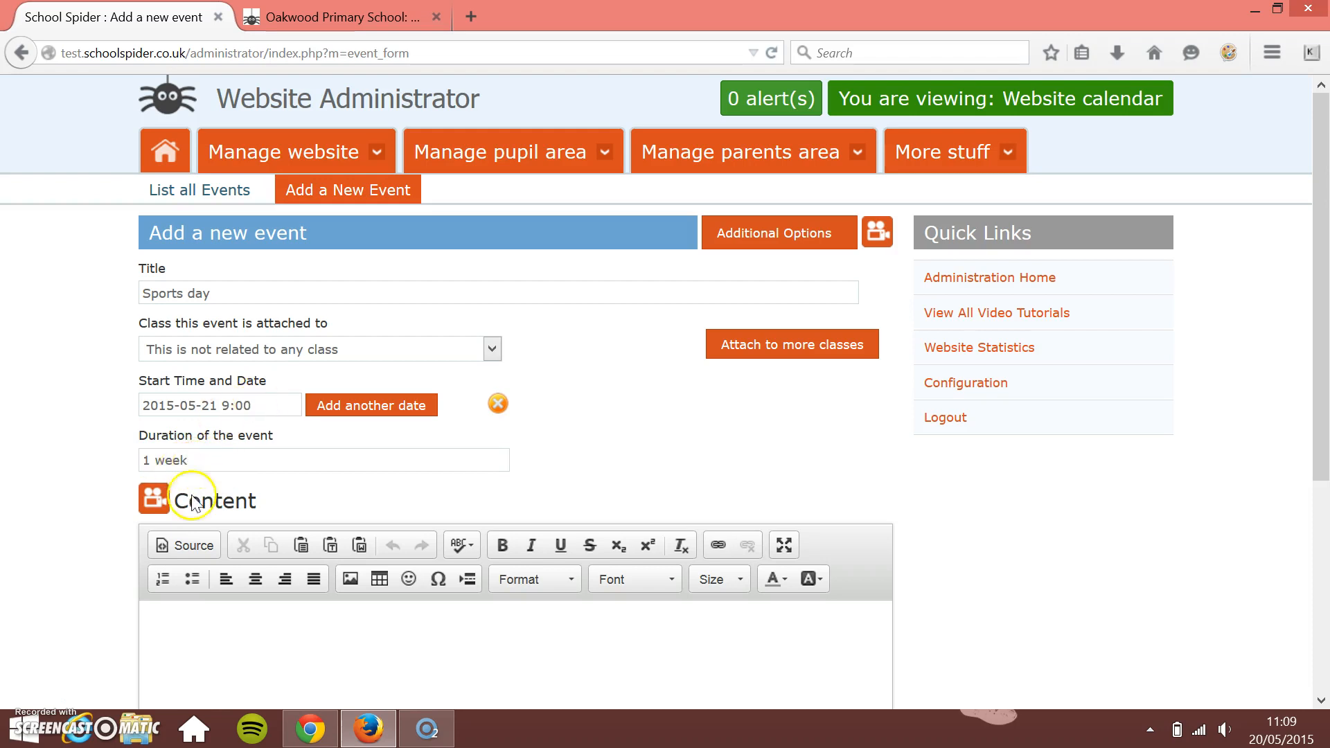
mouse_move(129, 466)
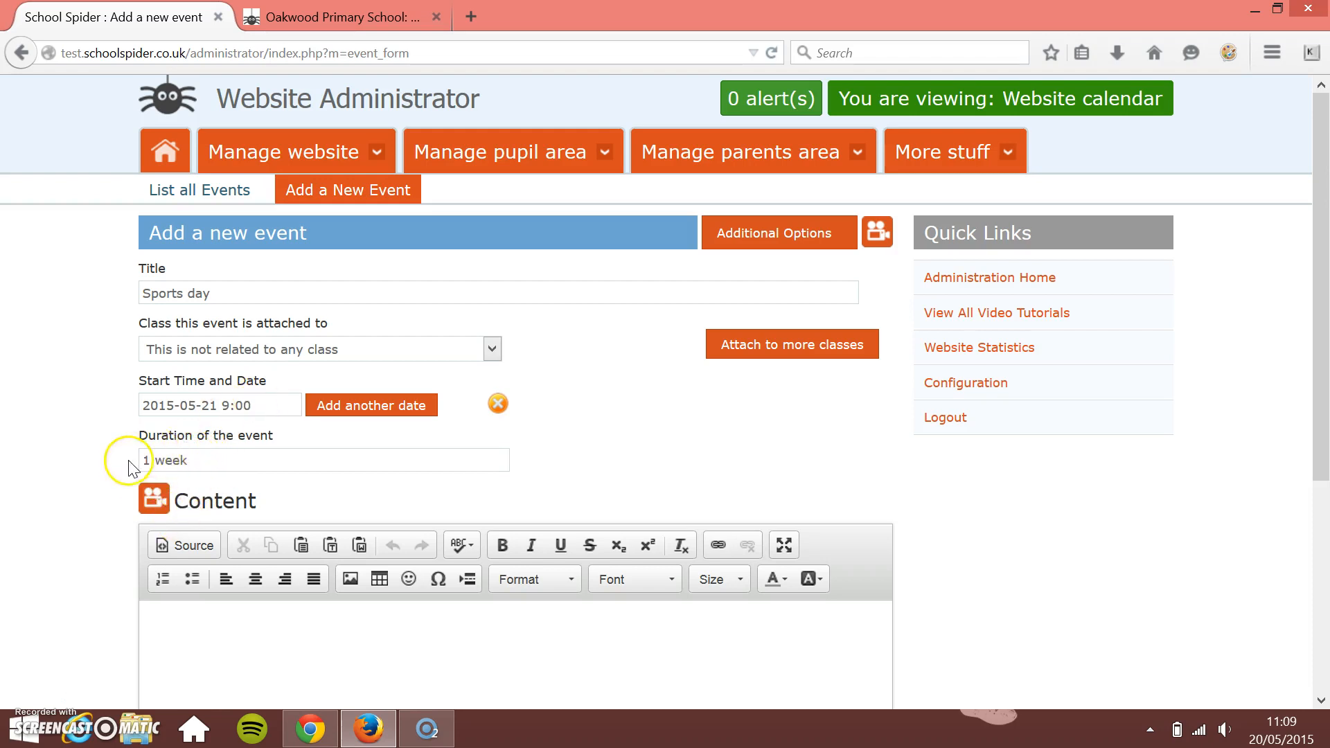
double_click(171, 460)
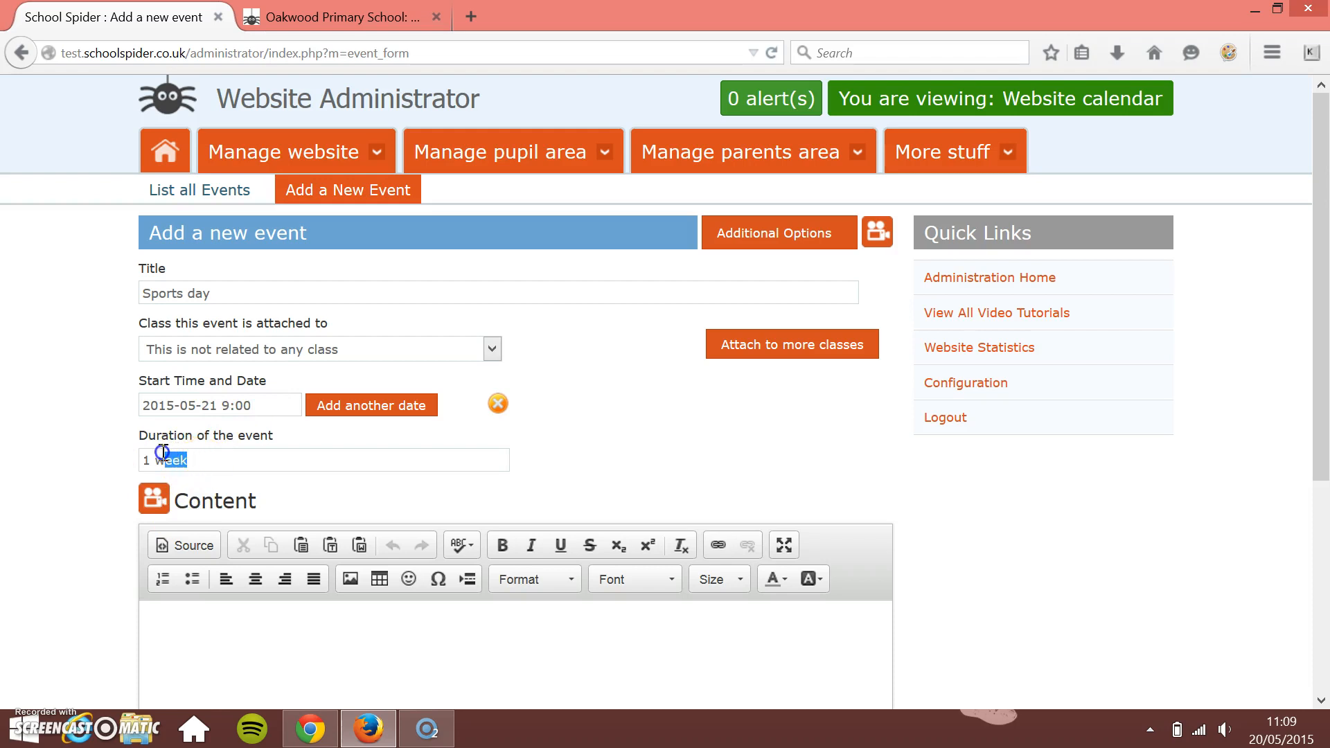
text(4)
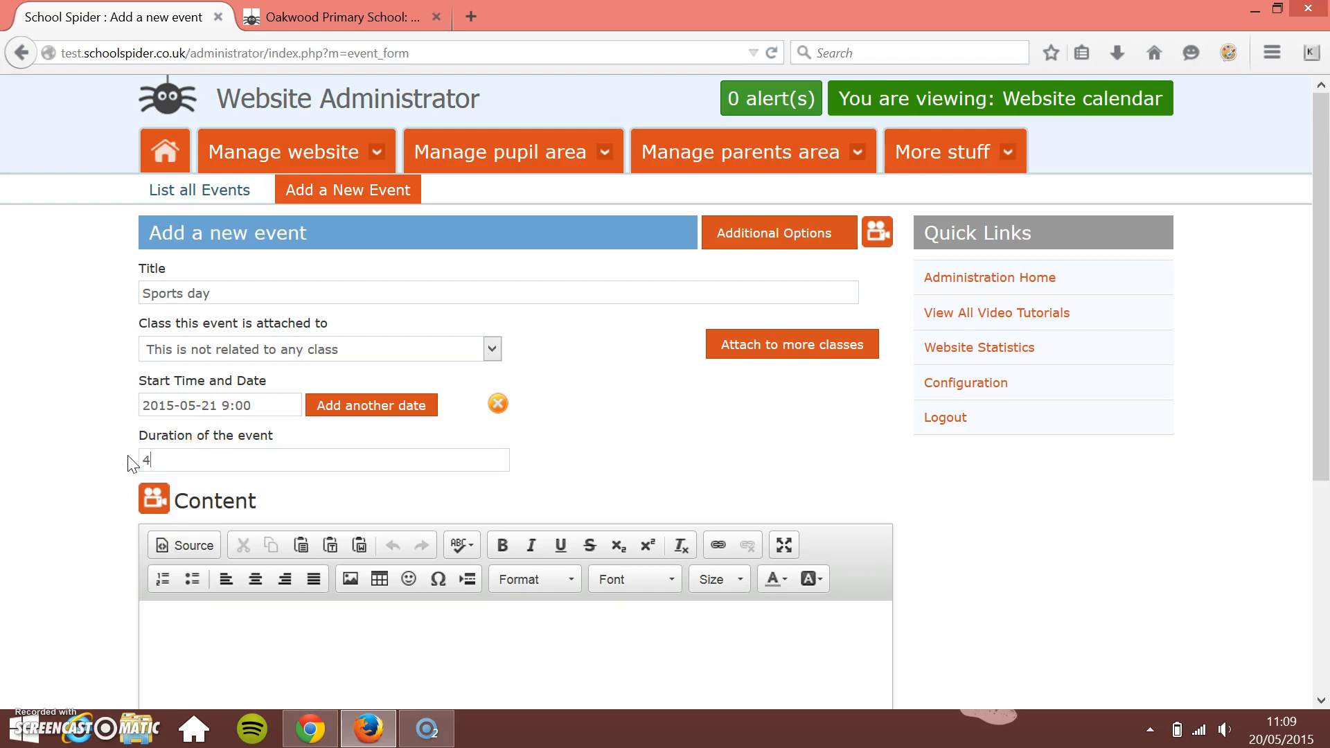
text(hours)
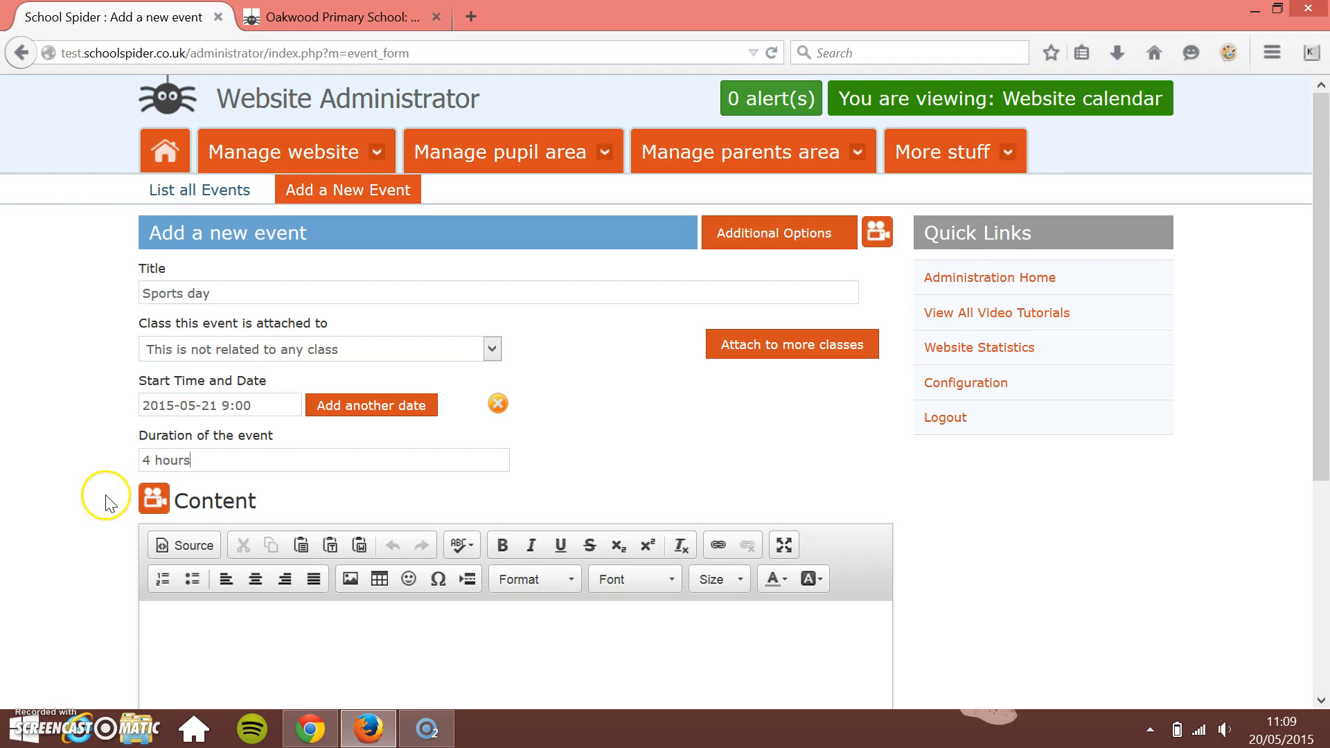
Step: Enter the content 'Don't forget your sports kit for sports day.'
scroll(down, 3)
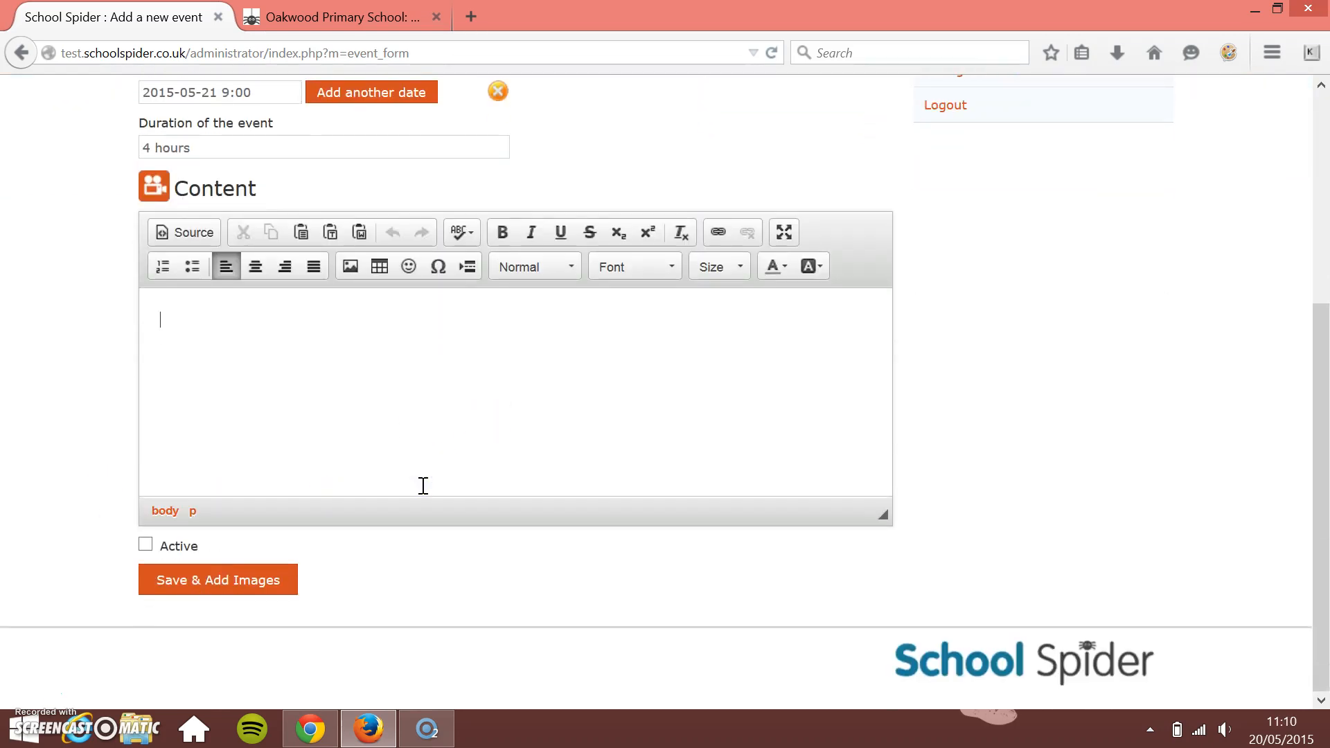
text(Don)
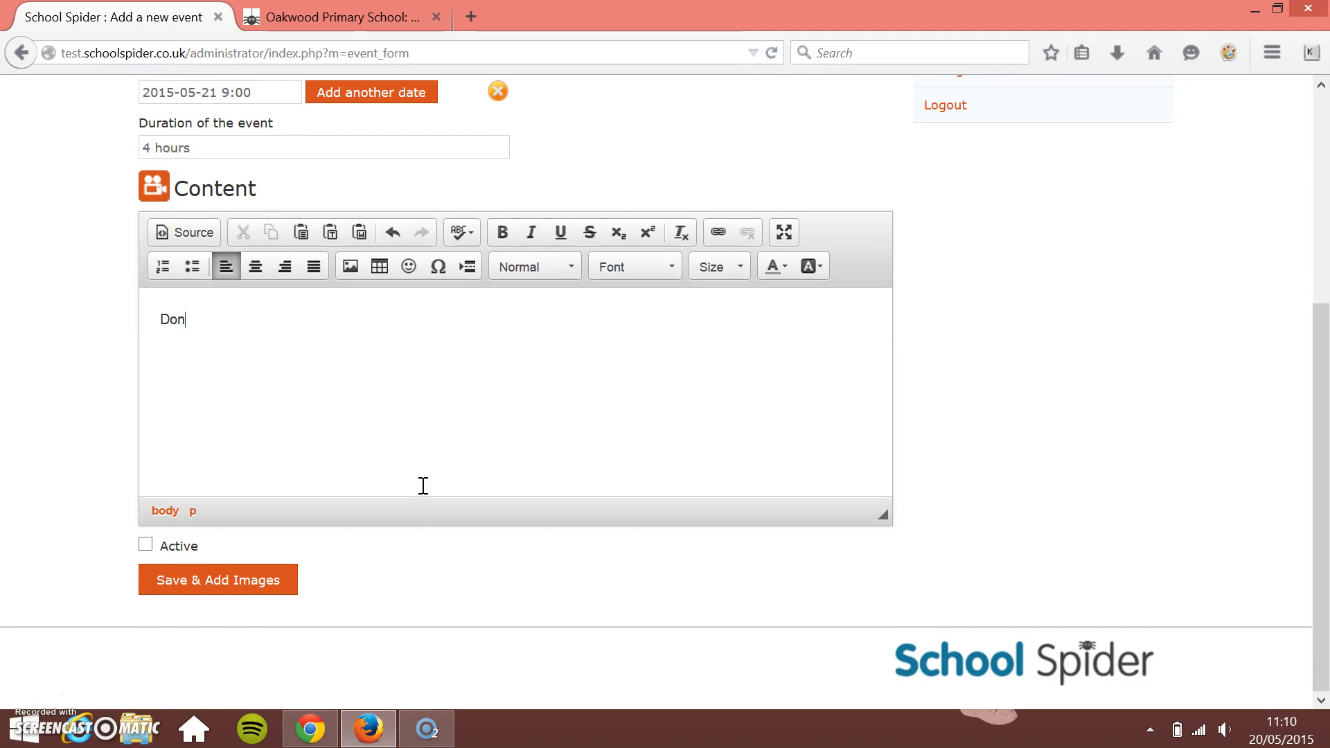
text('t fo)
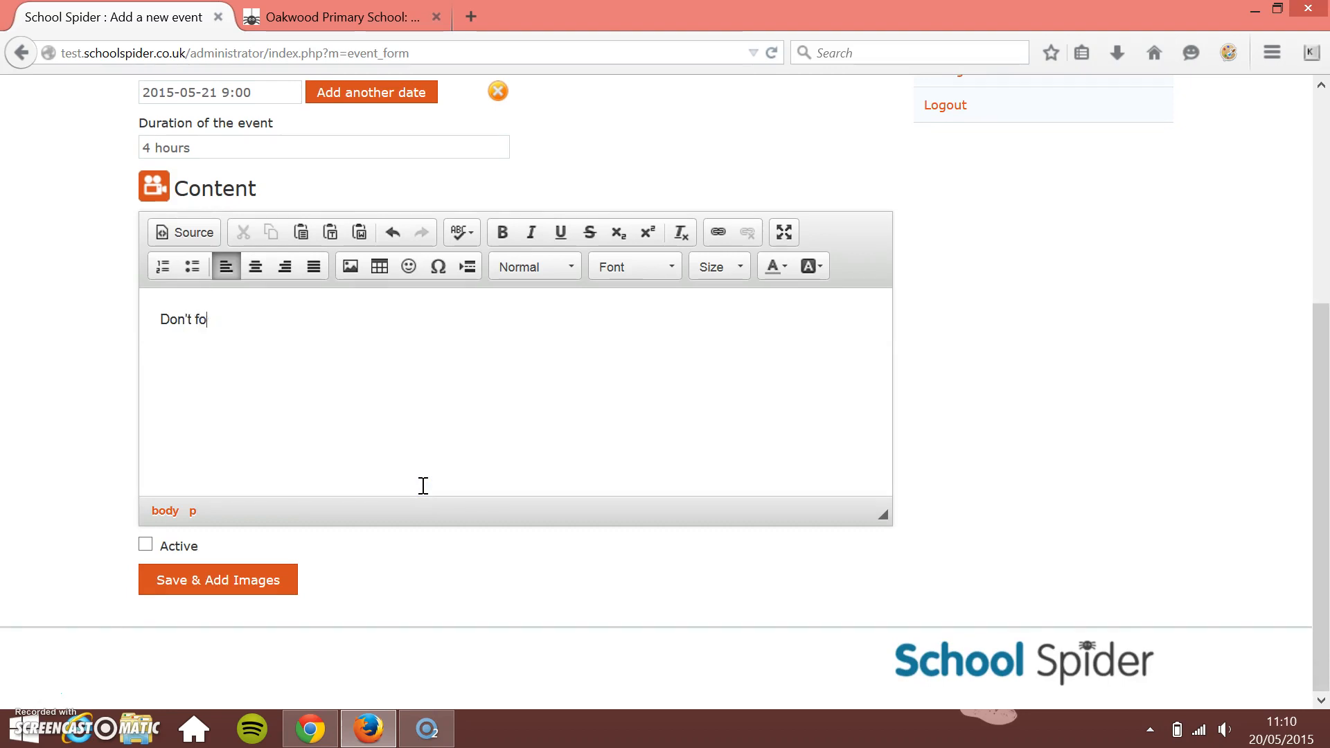
text(rget your sports kit for sp)
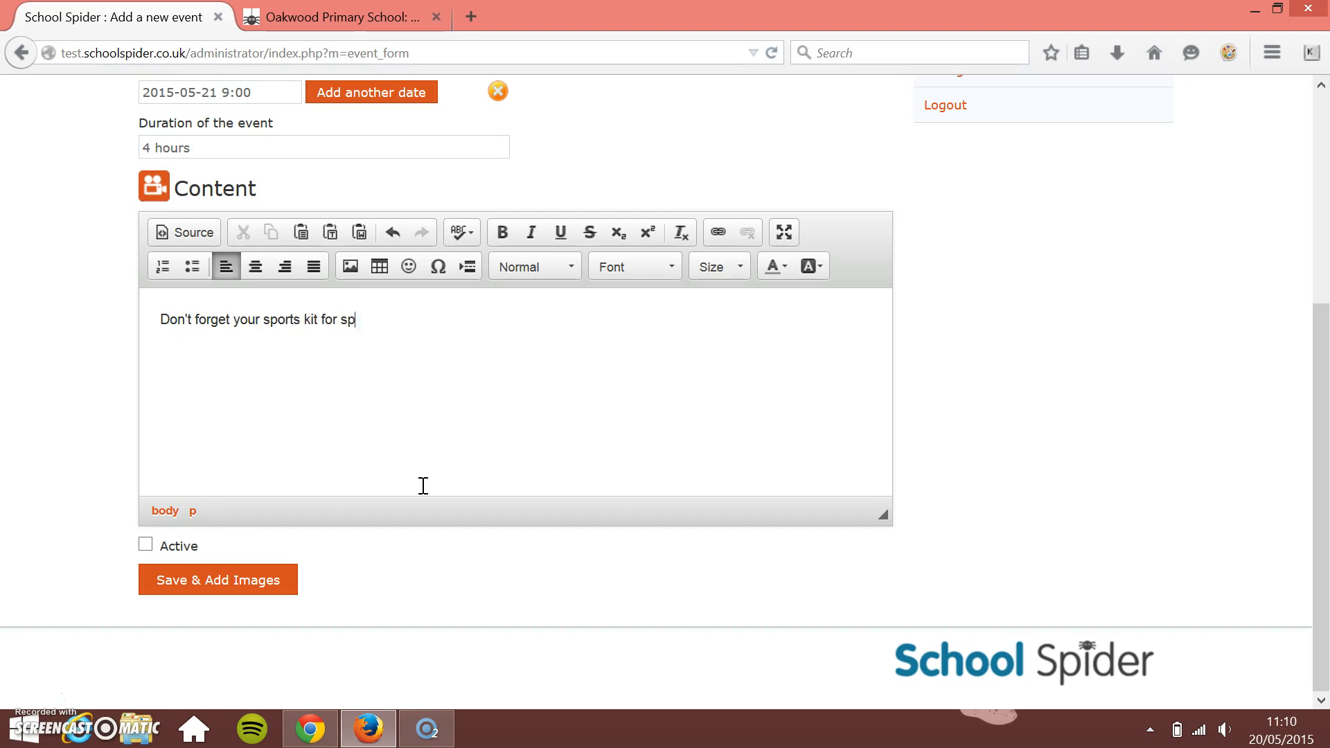
text(orts day)
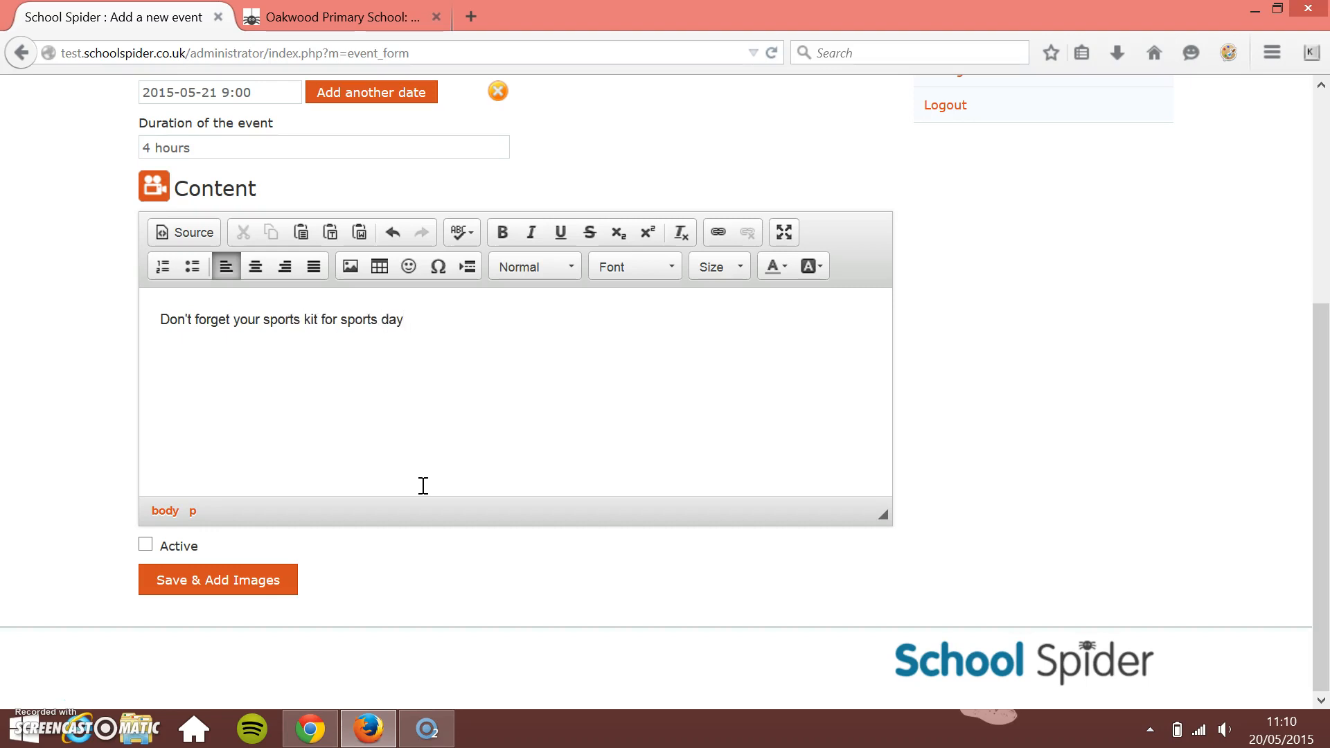
text(.)
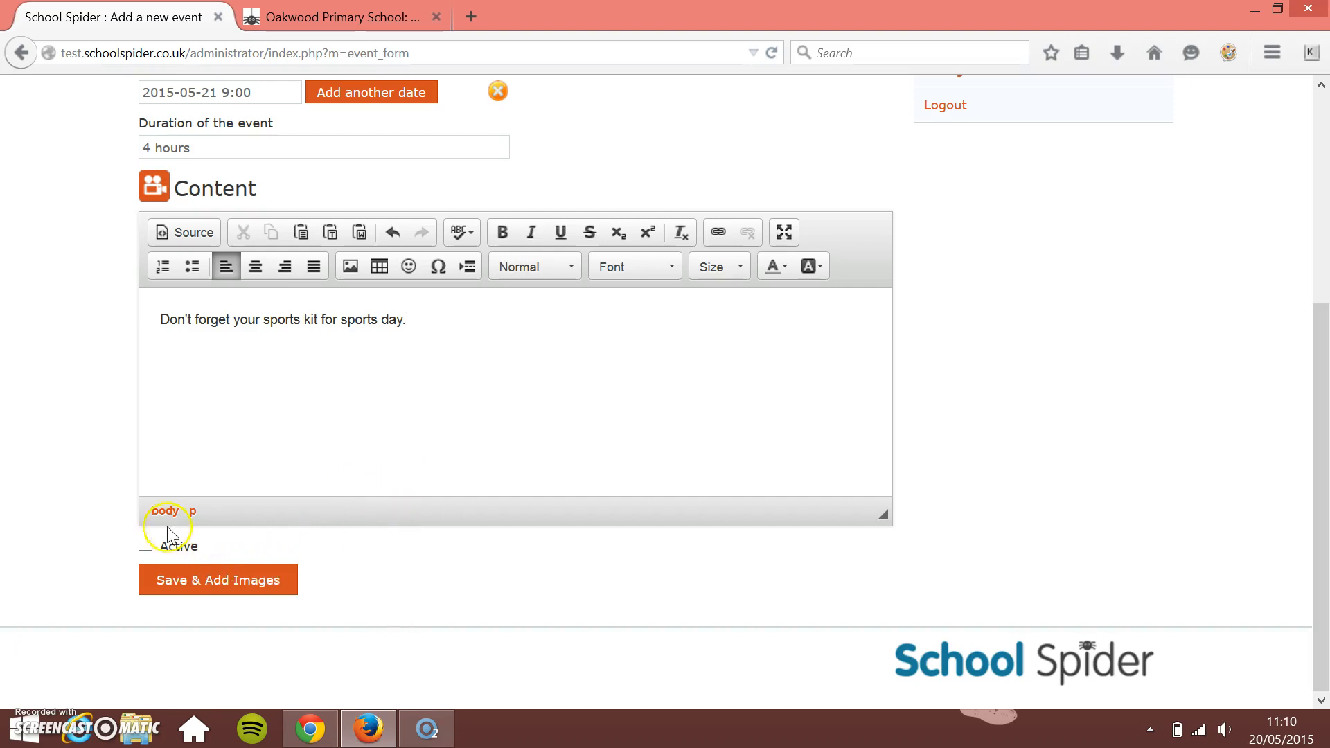
Step: Mark the Sports day event Active and save it with Save & Add Images
click(144, 545)
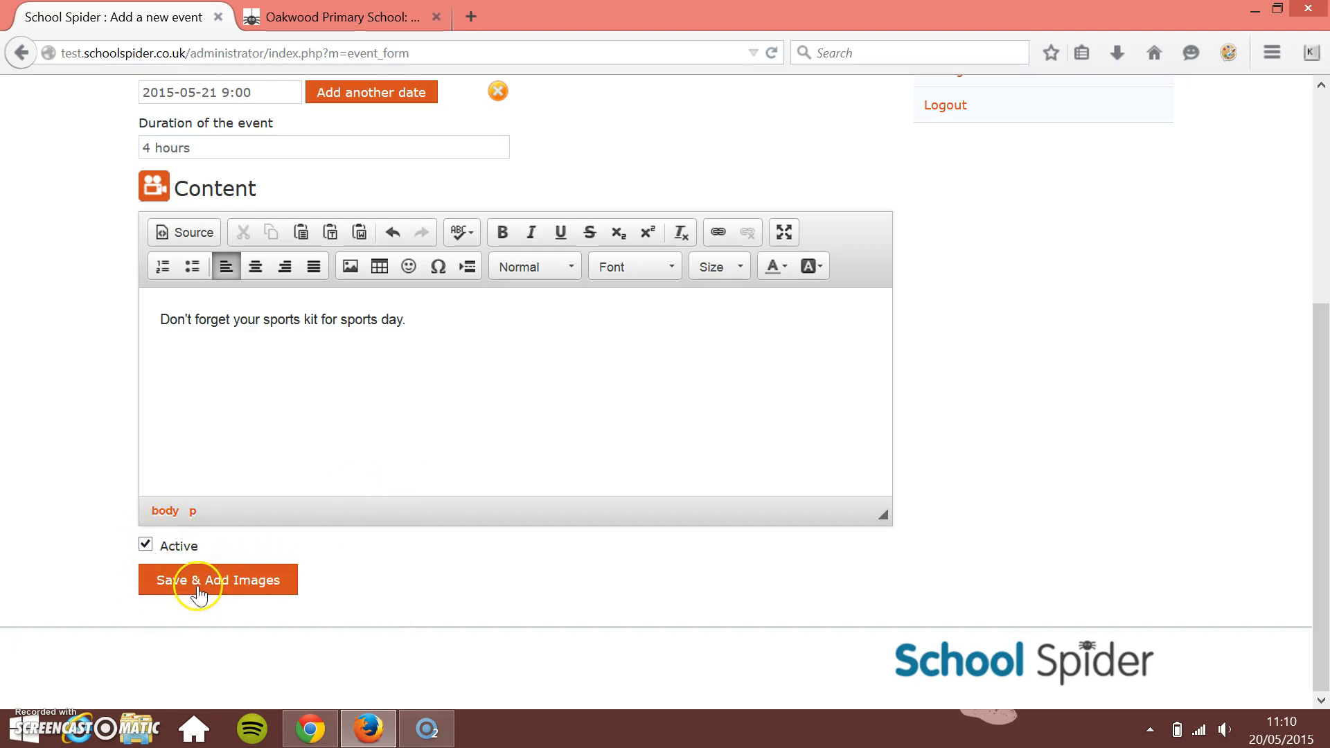
click(216, 579)
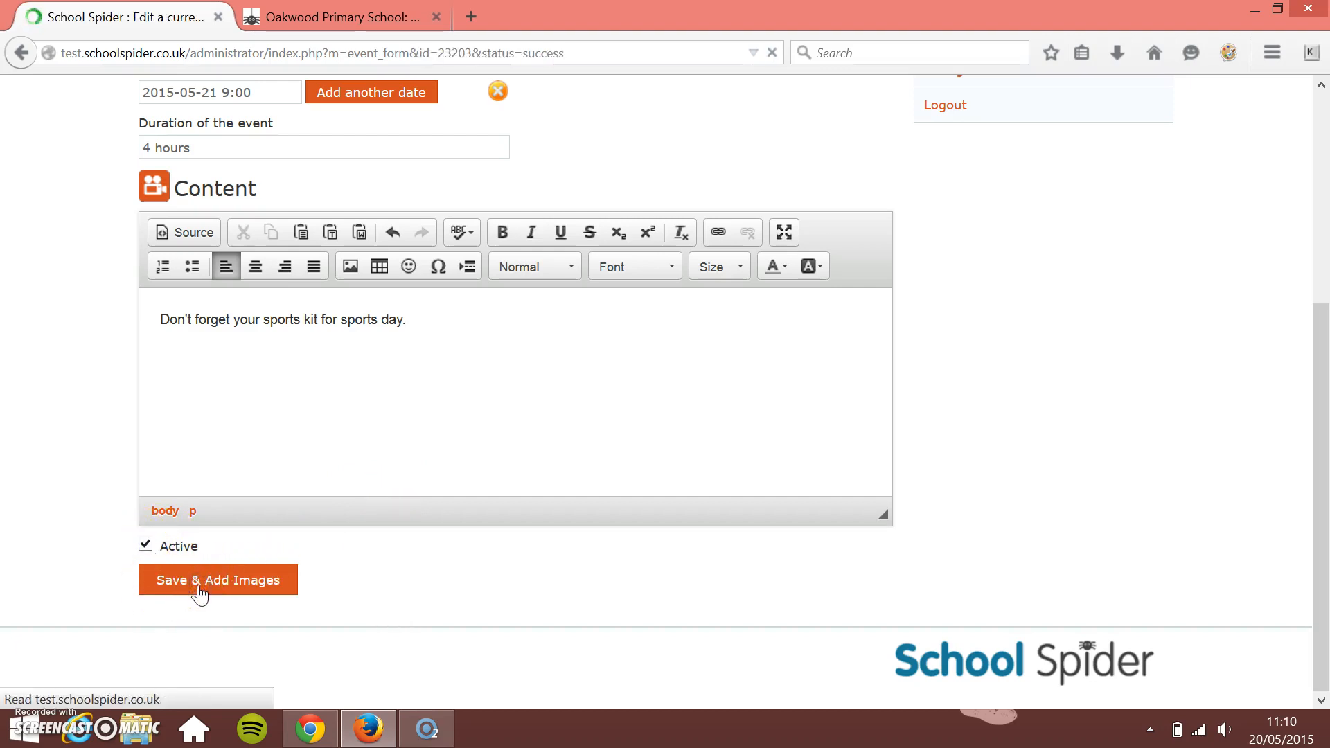
click(217, 579)
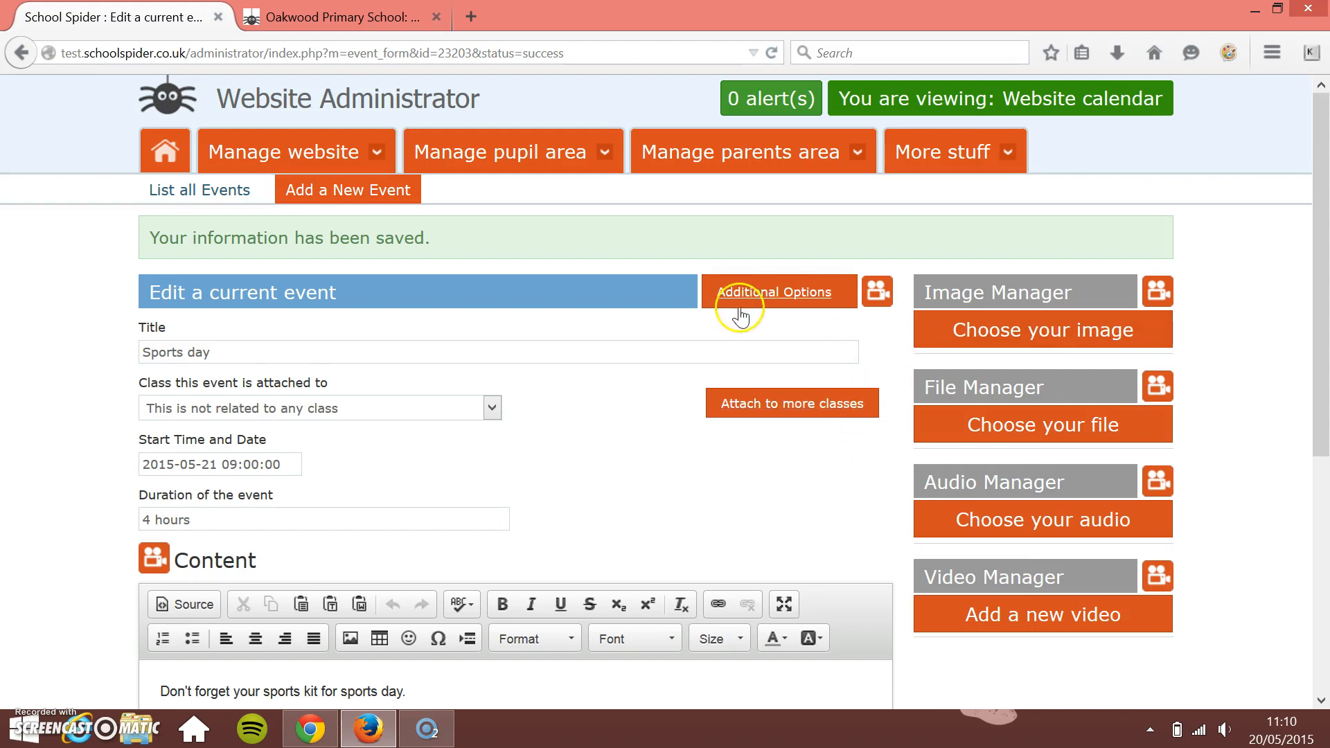
mouse_move(339, 16)
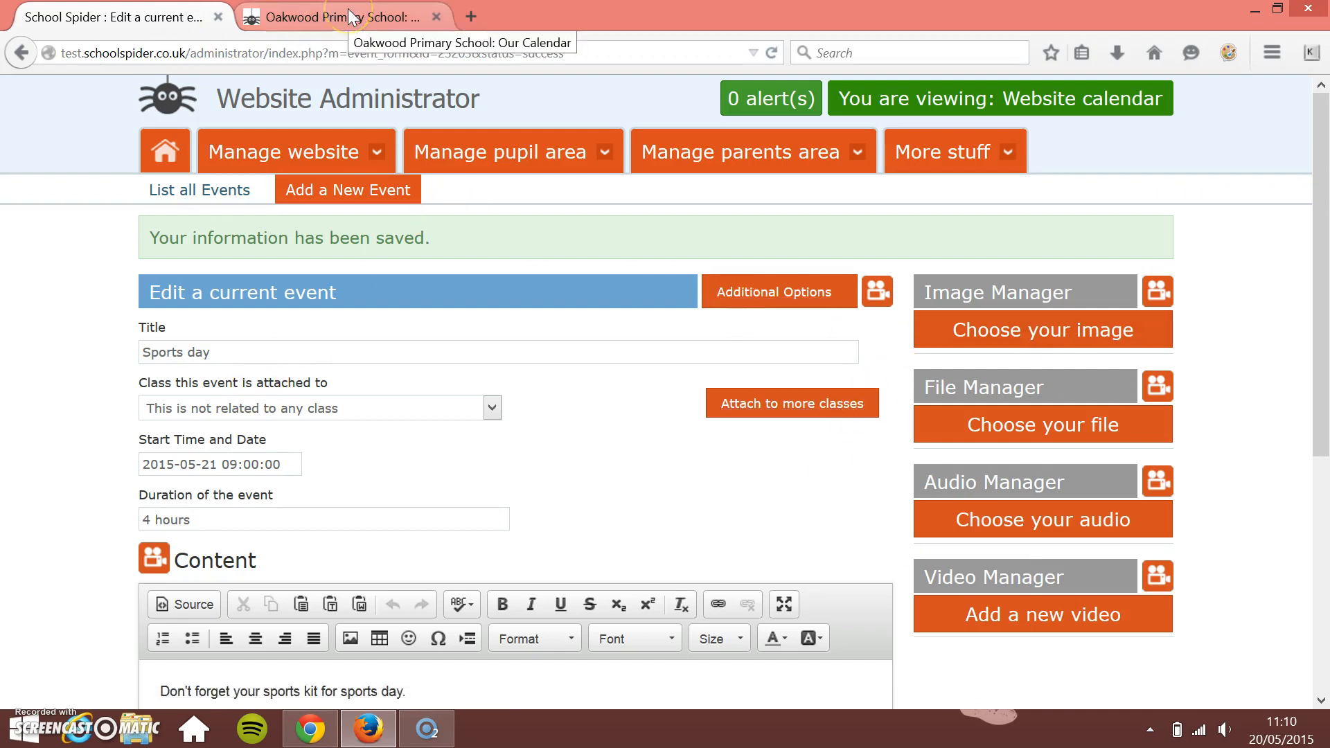
Step: Reload the school calendar, open the Sports day entry on 21 May, then go back
click(339, 17)
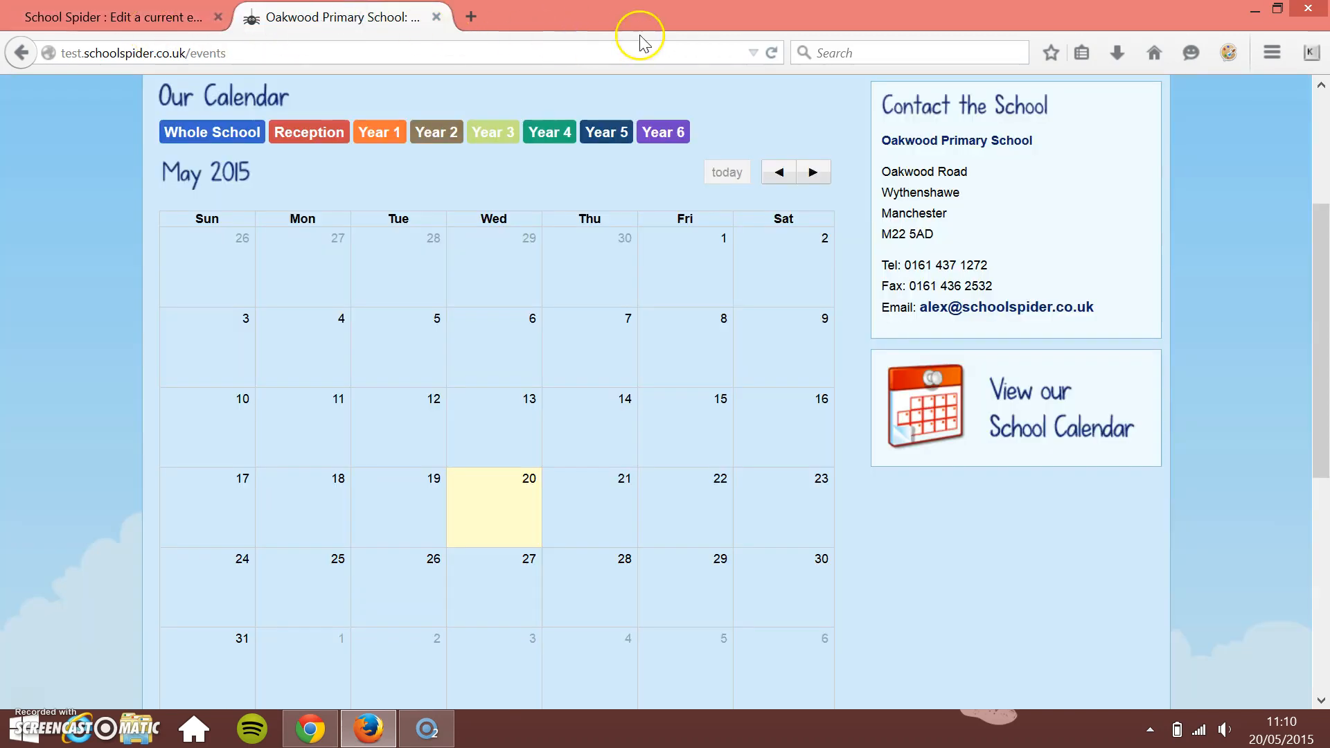
click(769, 52)
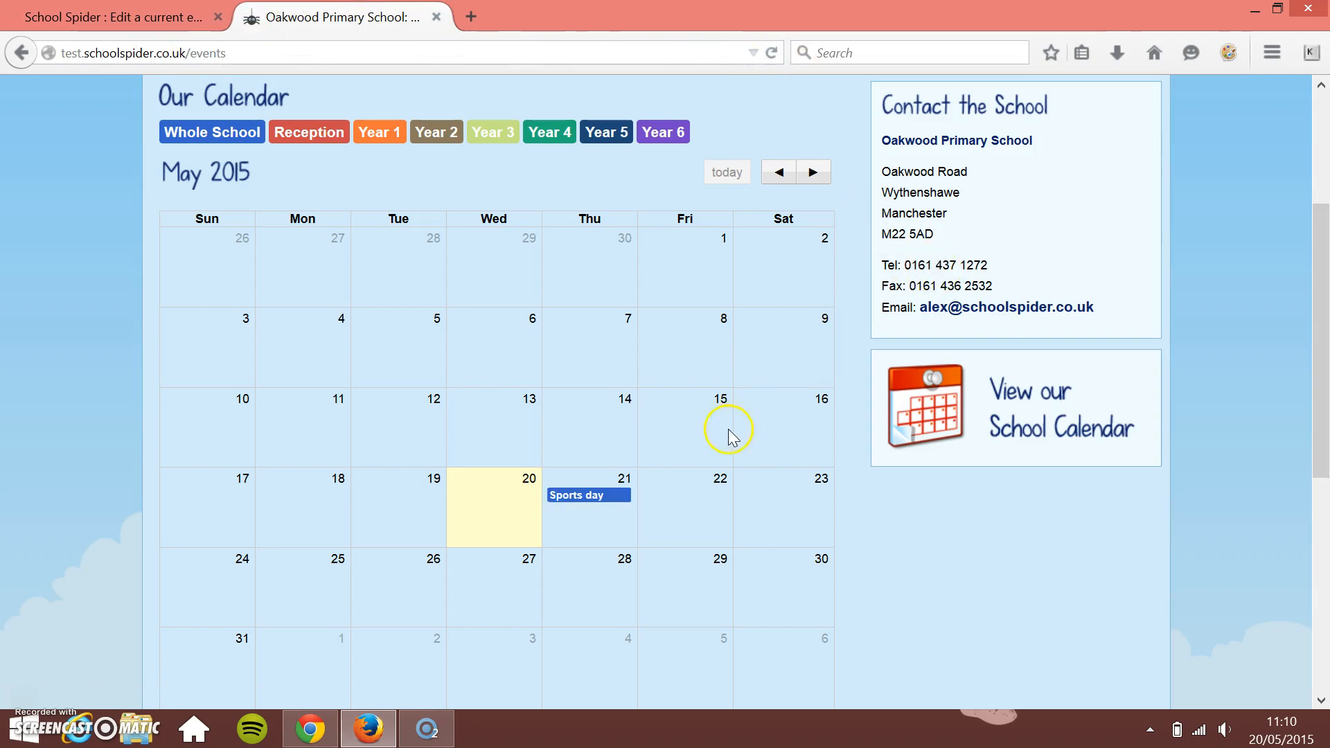
mouse_move(588, 495)
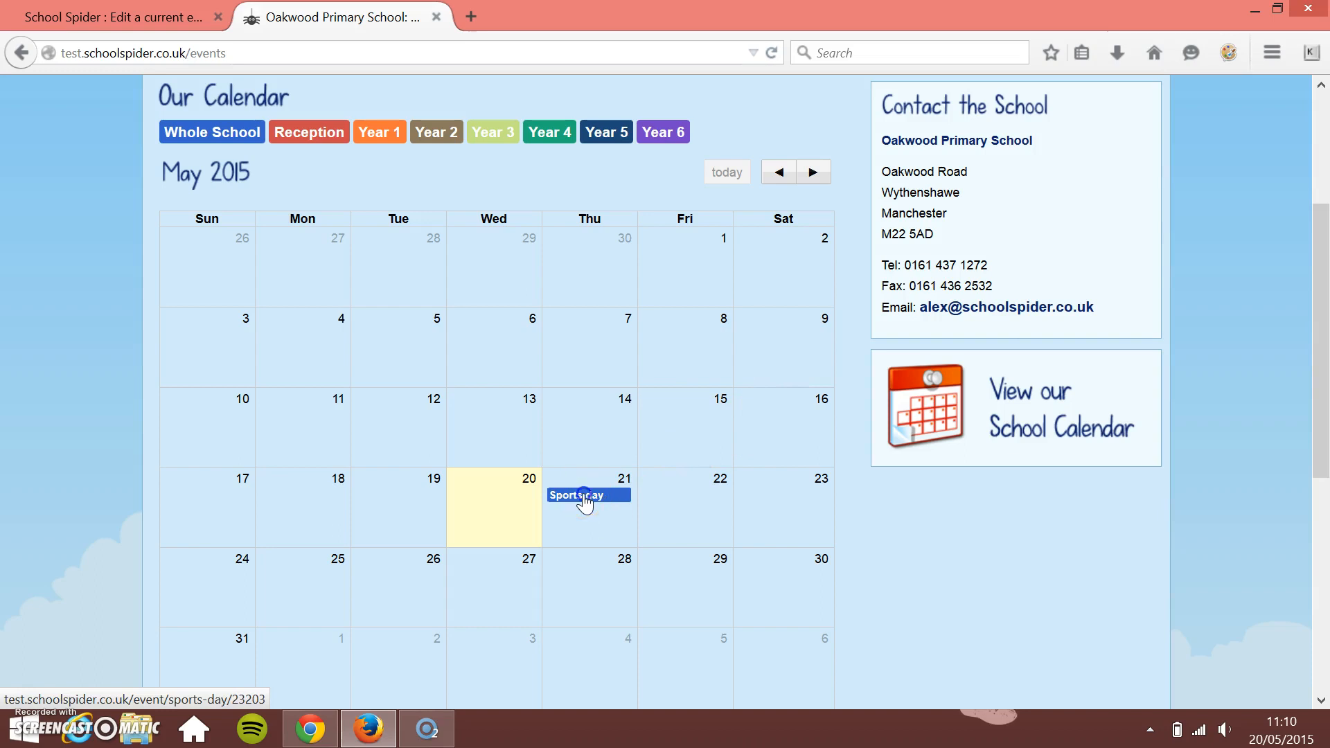
click(577, 494)
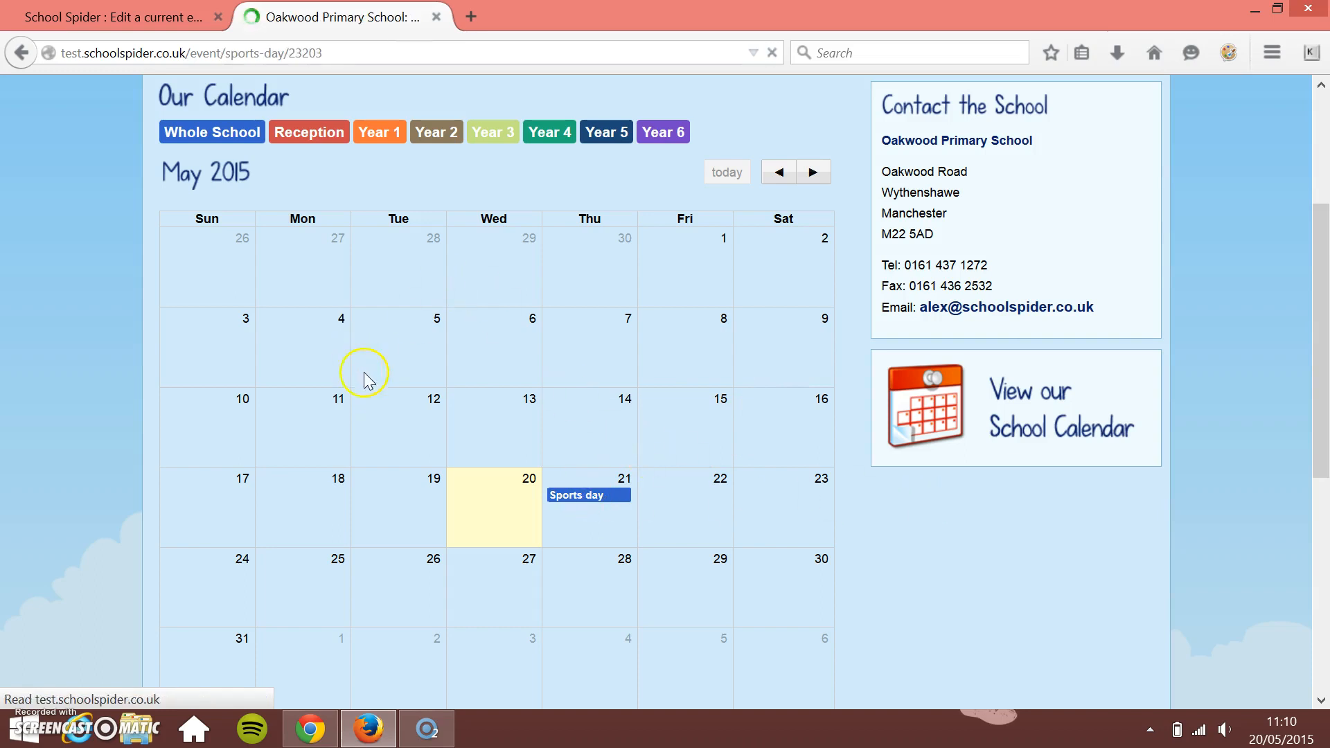
click(576, 495)
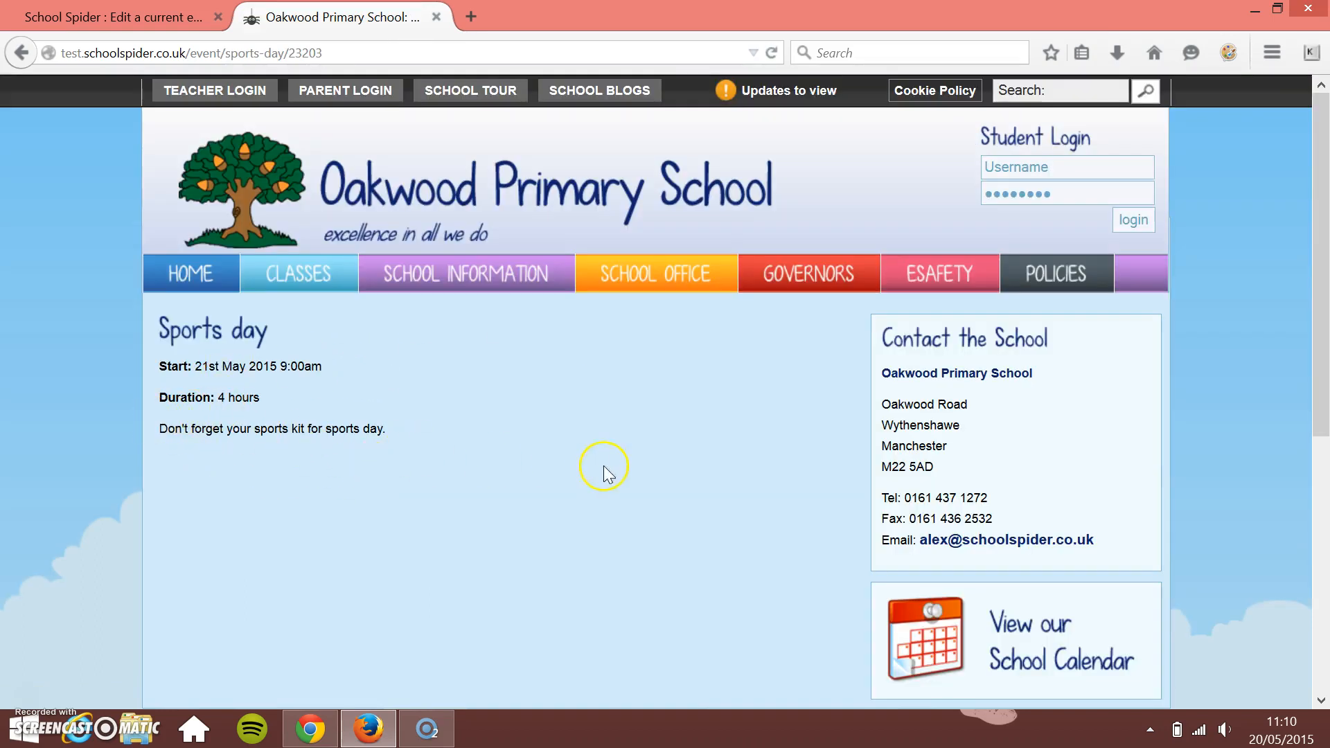
mouse_move(258, 513)
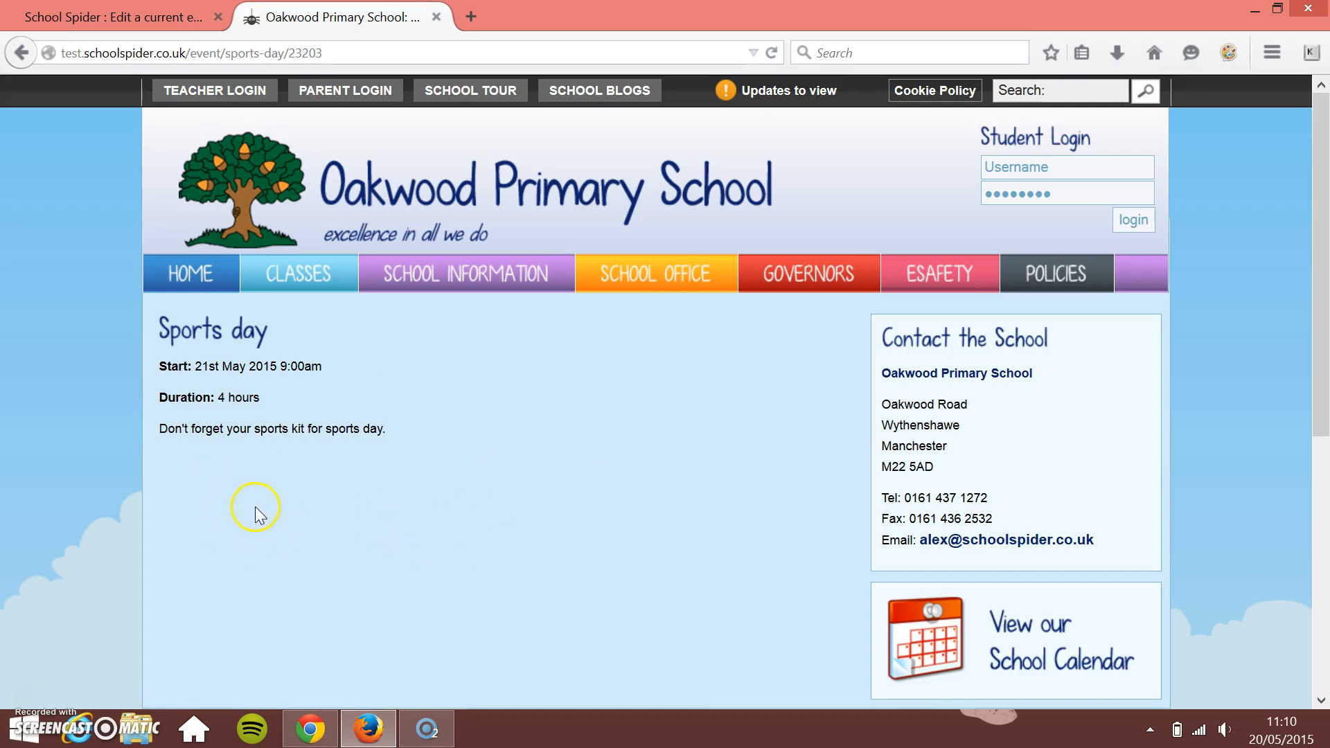
click(20, 53)
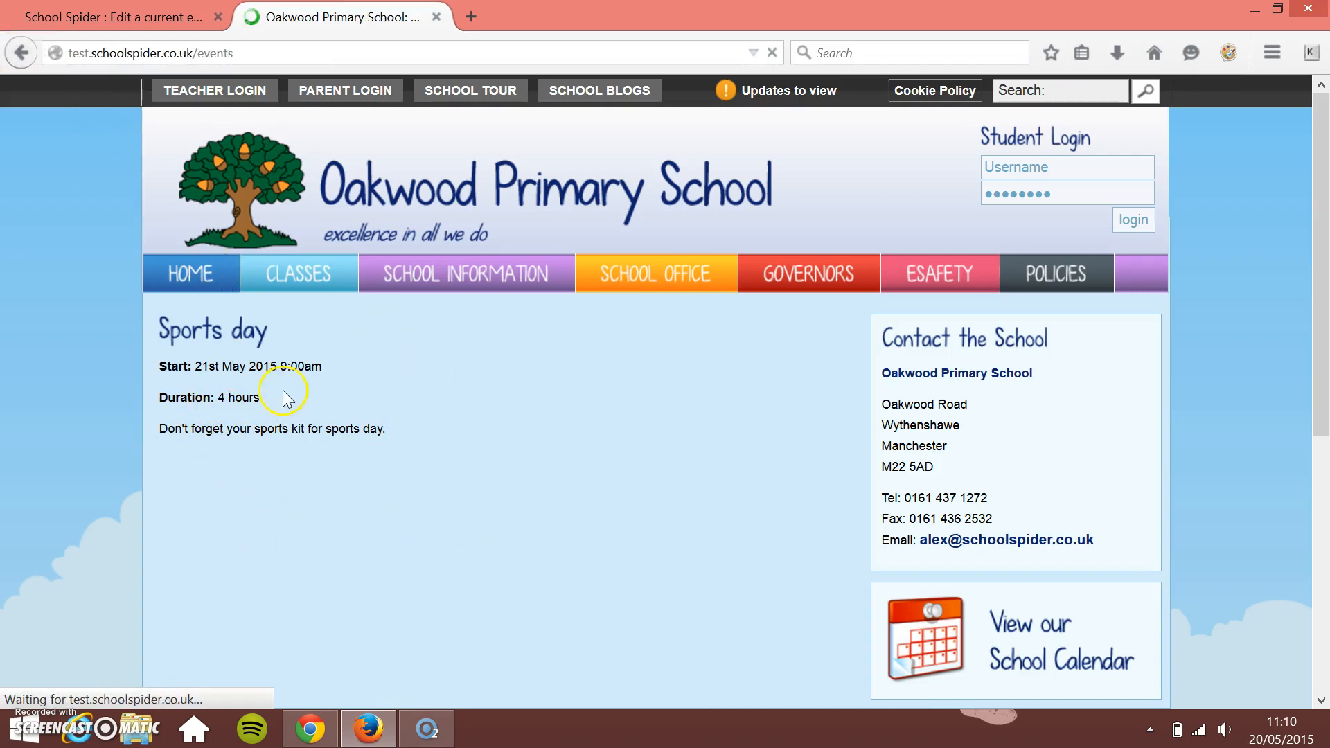
Step: Review the event's class options in the admin area, then return to the website
click(114, 17)
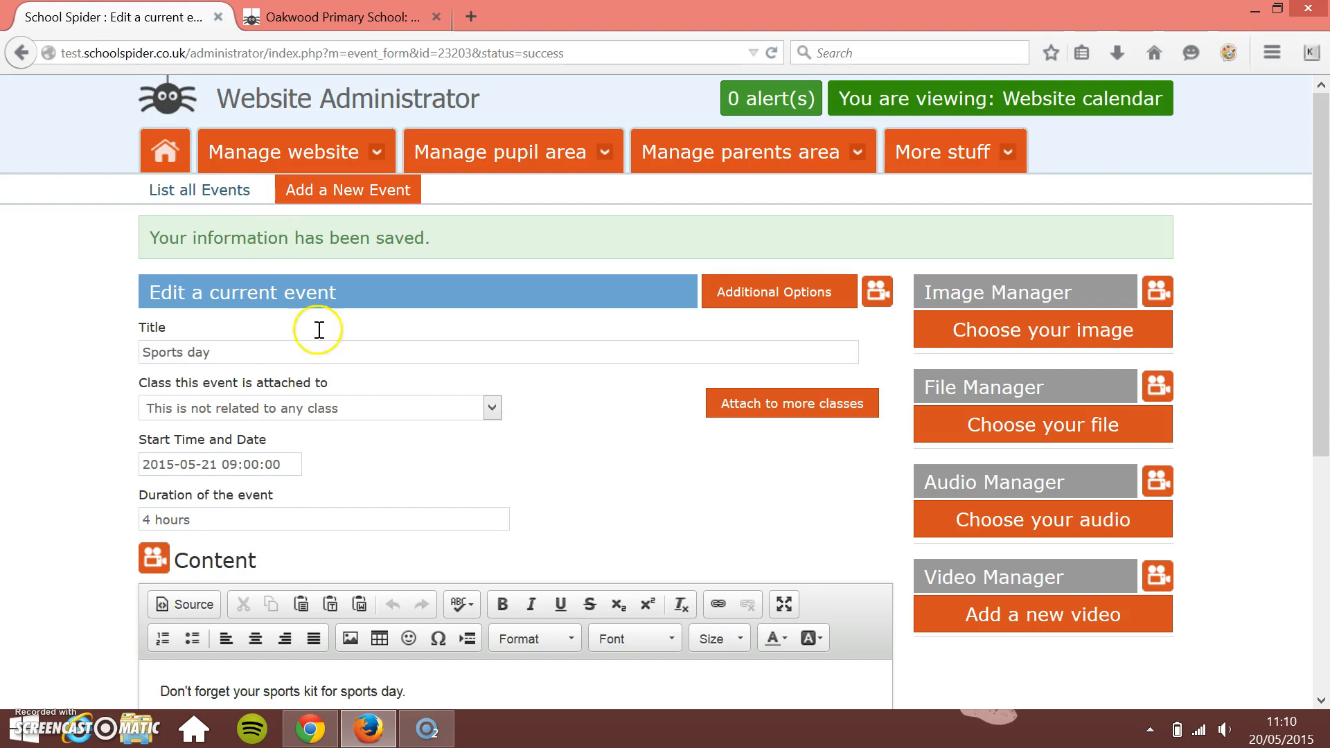
click(490, 408)
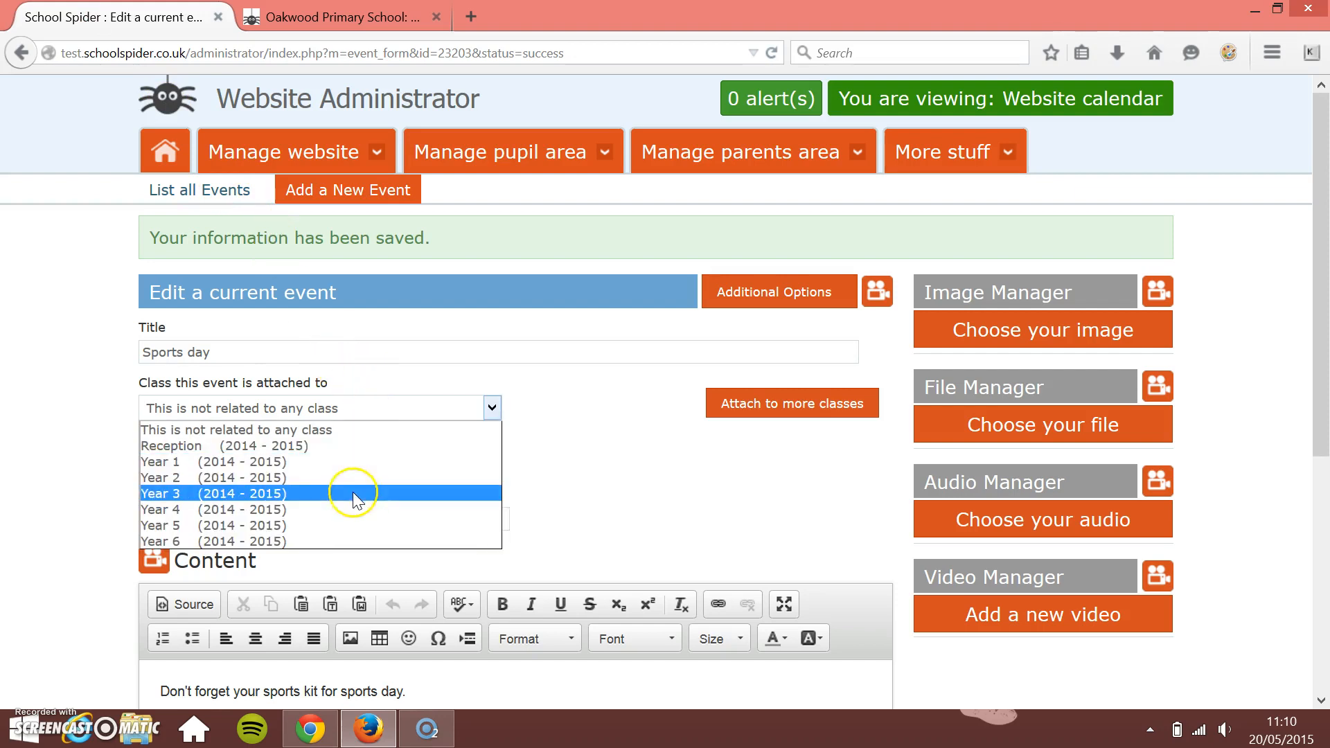
click(339, 16)
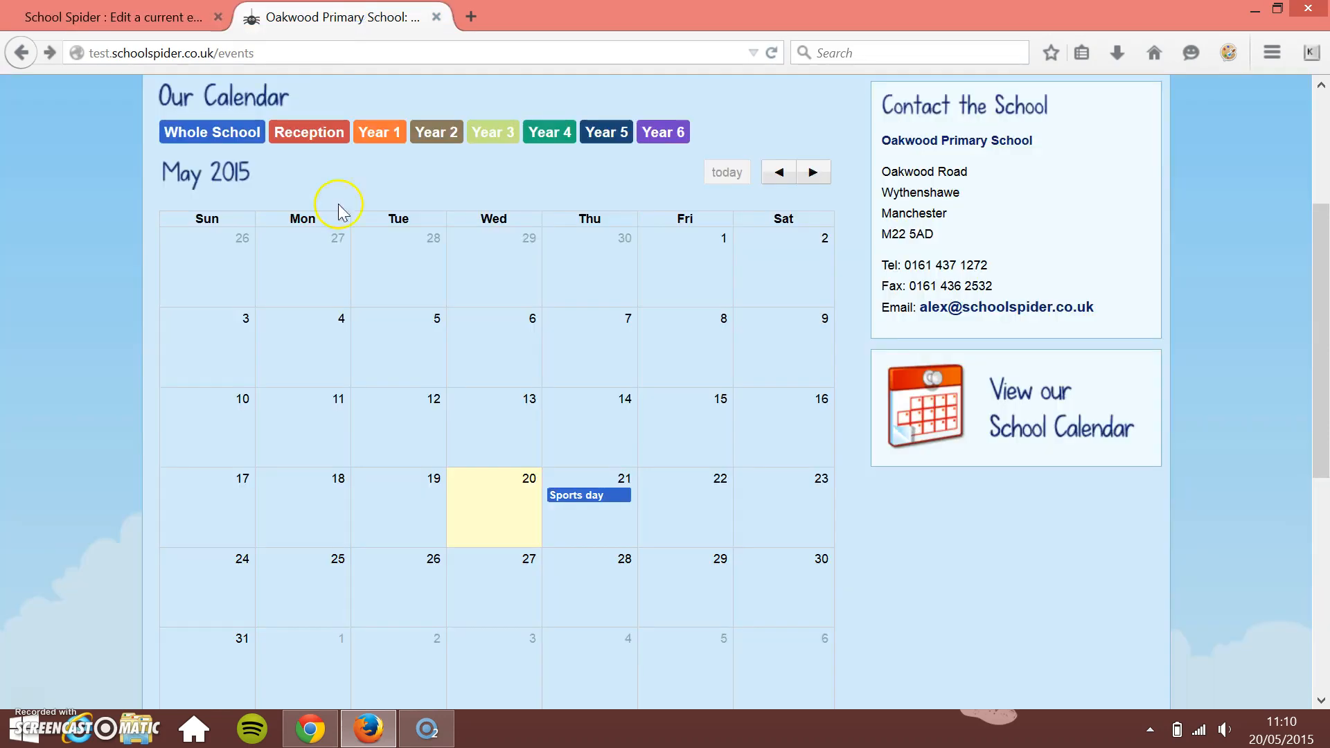
scroll(up, 3)
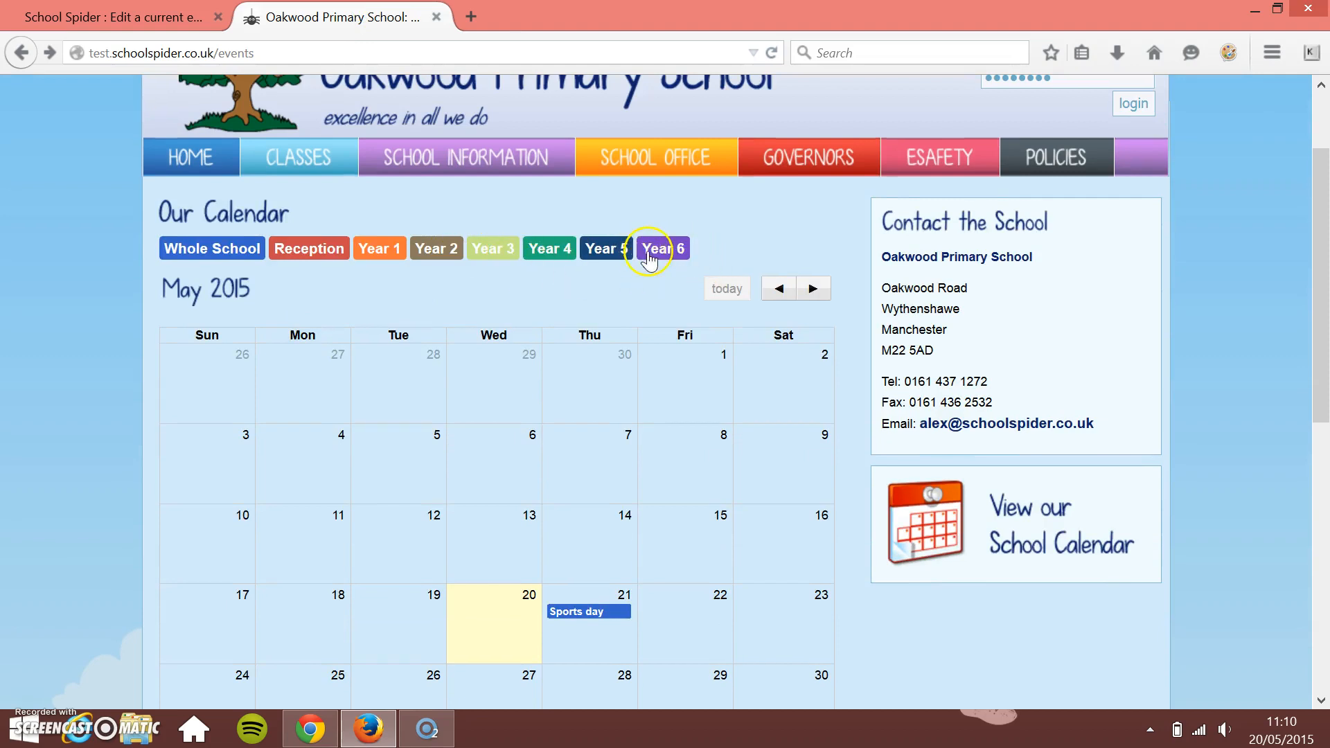
mouse_move(362, 415)
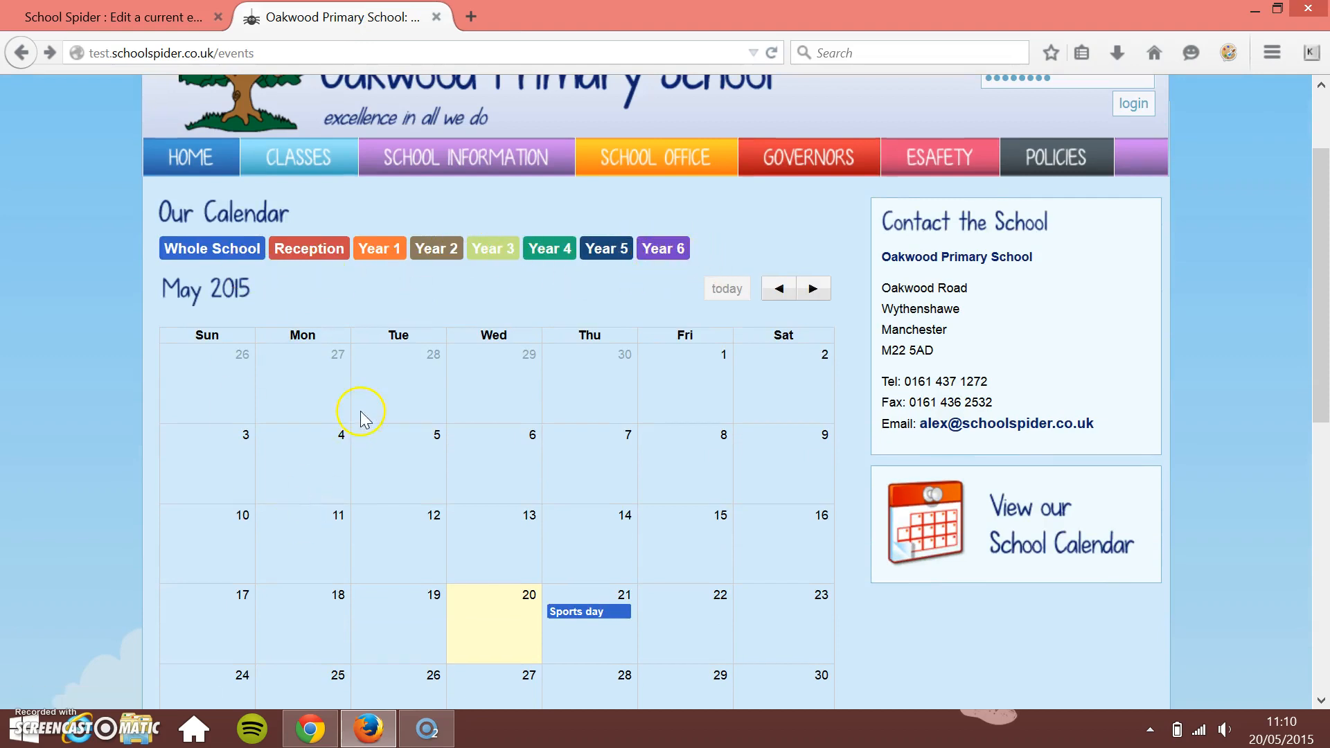
mouse_move(351, 482)
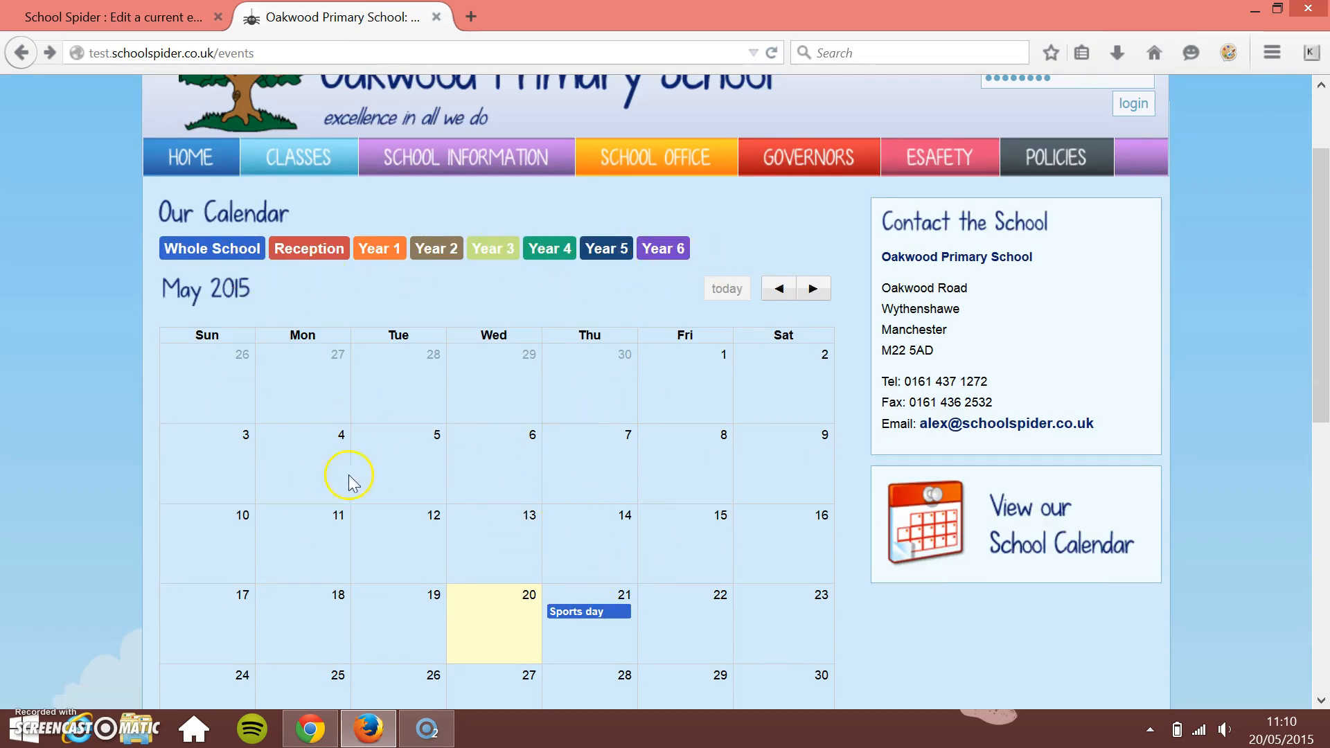